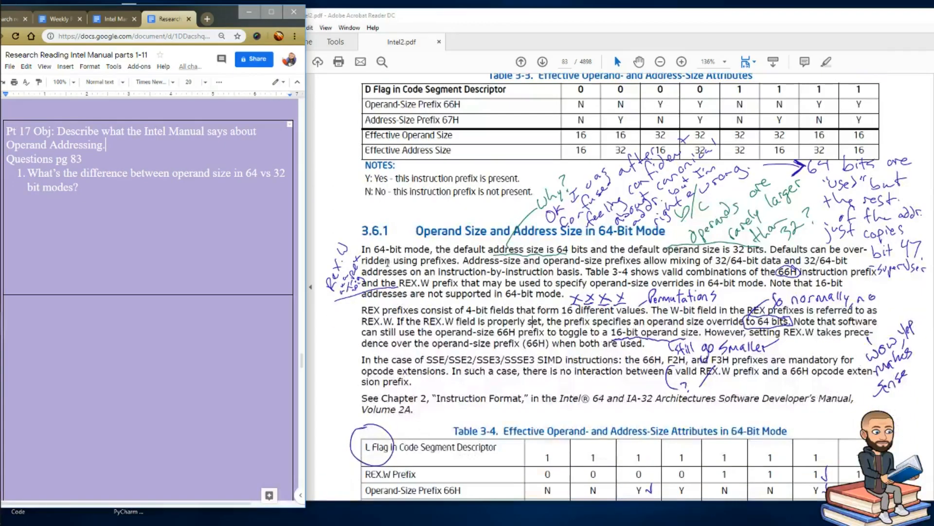
Scroll through the manual and select a term in the operand-size passage.
scroll("down", 3)
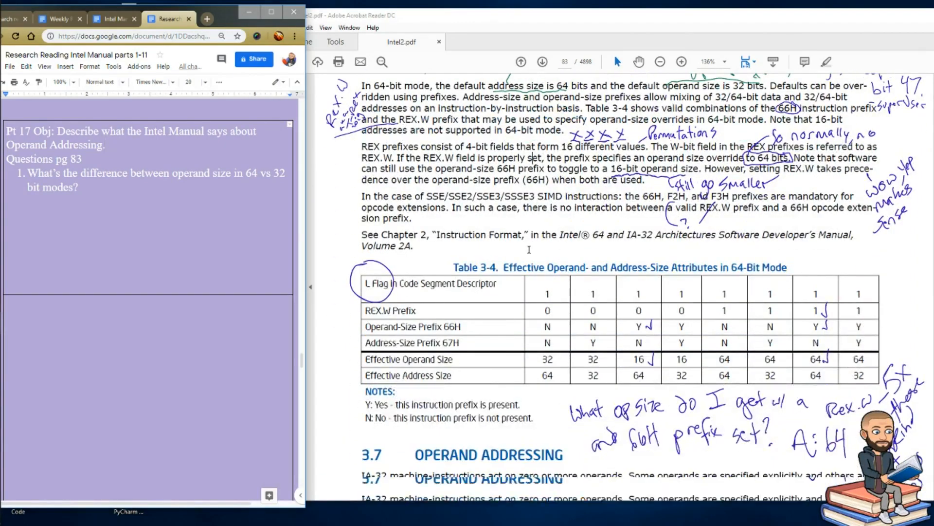
scroll("down", 3)
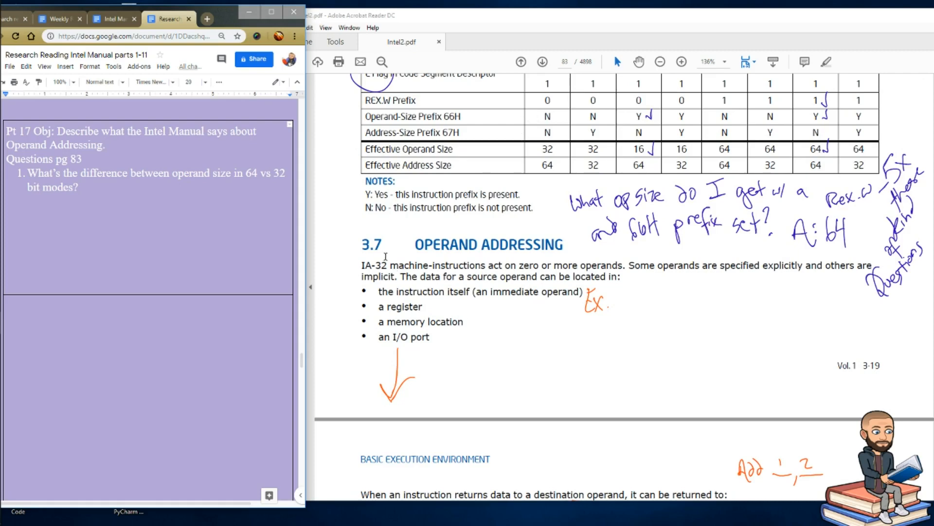
mouse_move(401, 244)
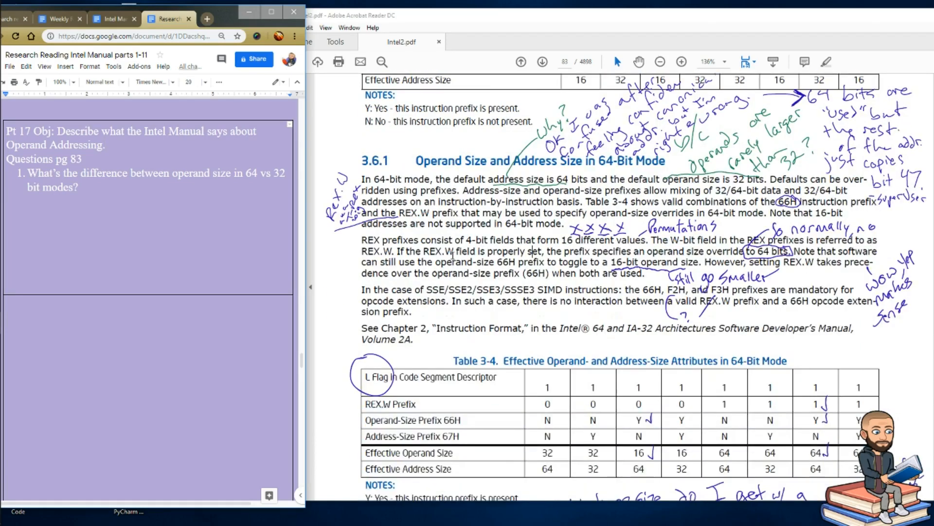
mouse_move(543, 126)
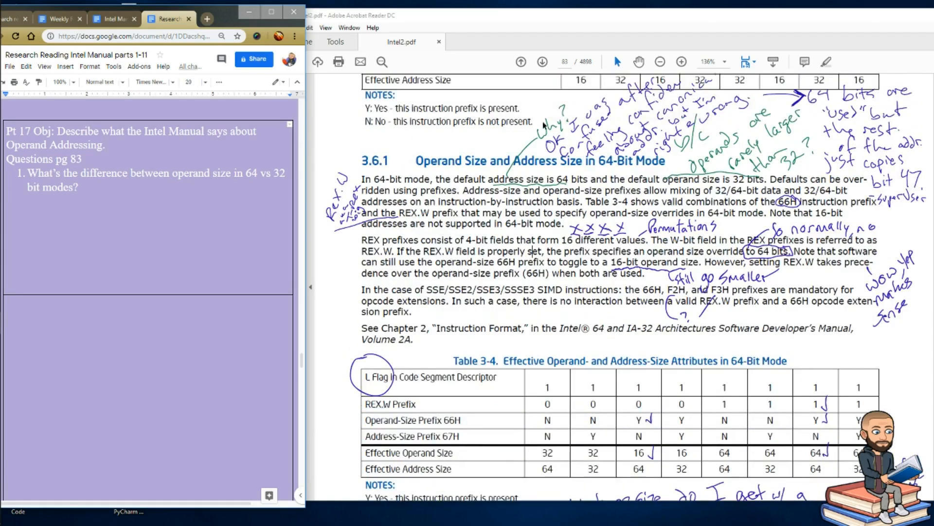
mouse_move(555, 117)
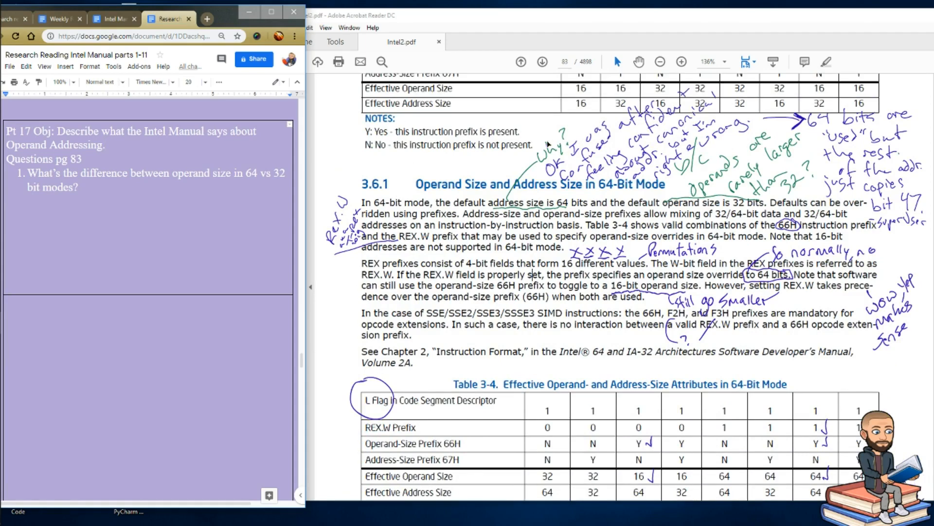
mouse_move(502, 151)
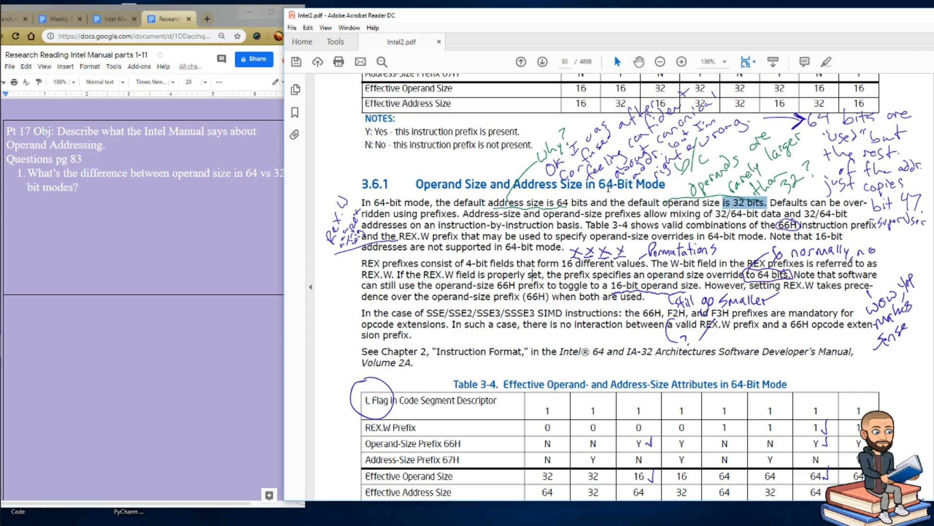
double_click(628, 184)
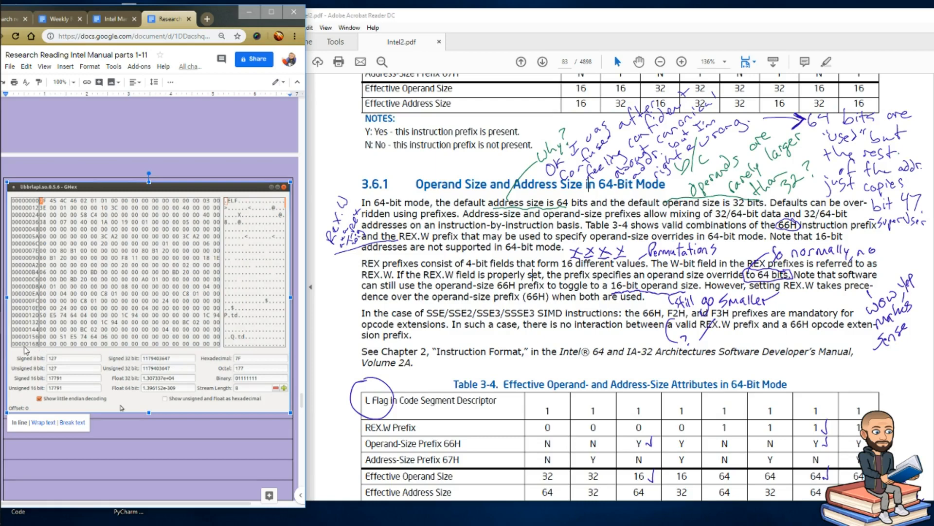
mouse_move(44, 345)
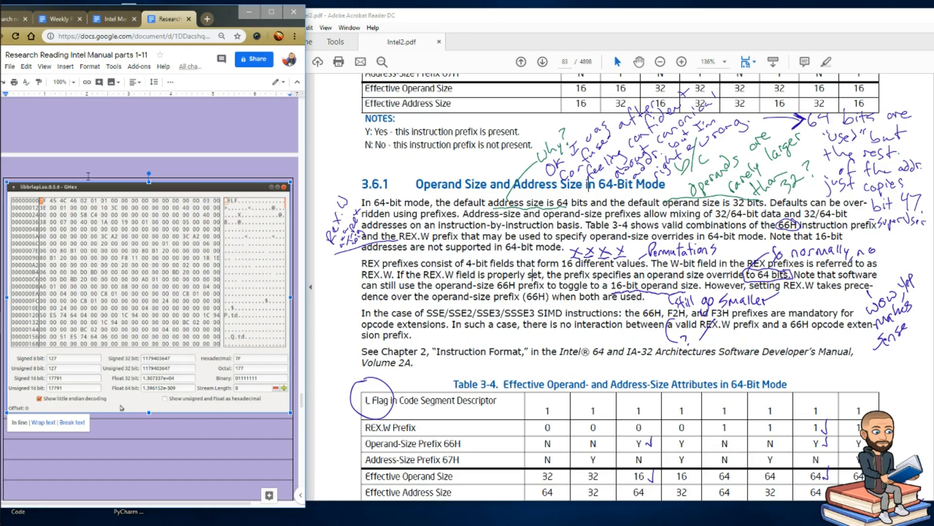
scroll("down", 3)
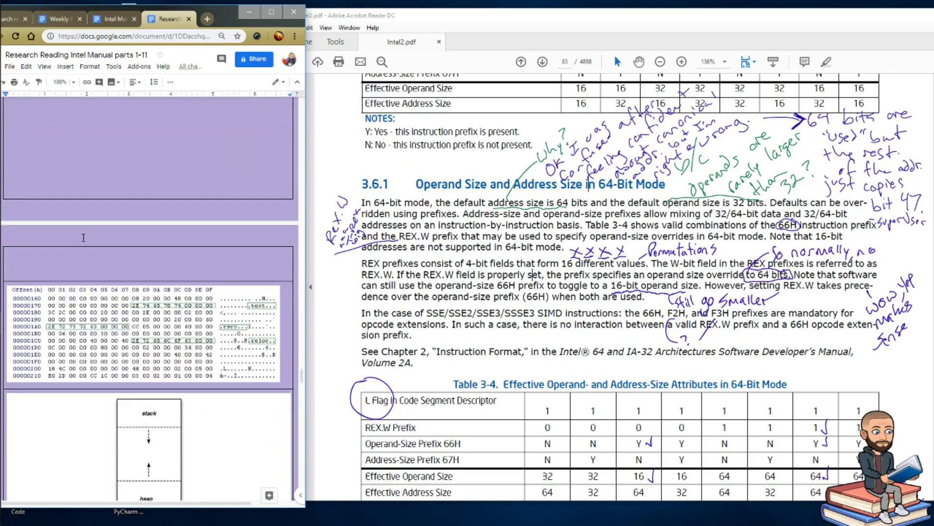
mouse_move(141, 261)
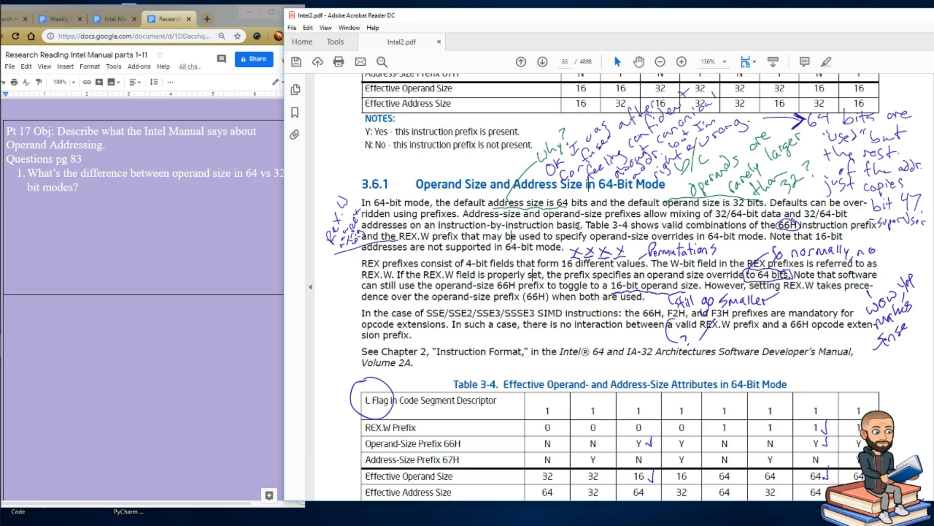
Add question 2: "What can be applied on an instruction-by-instruction basis?".
key("Enter")
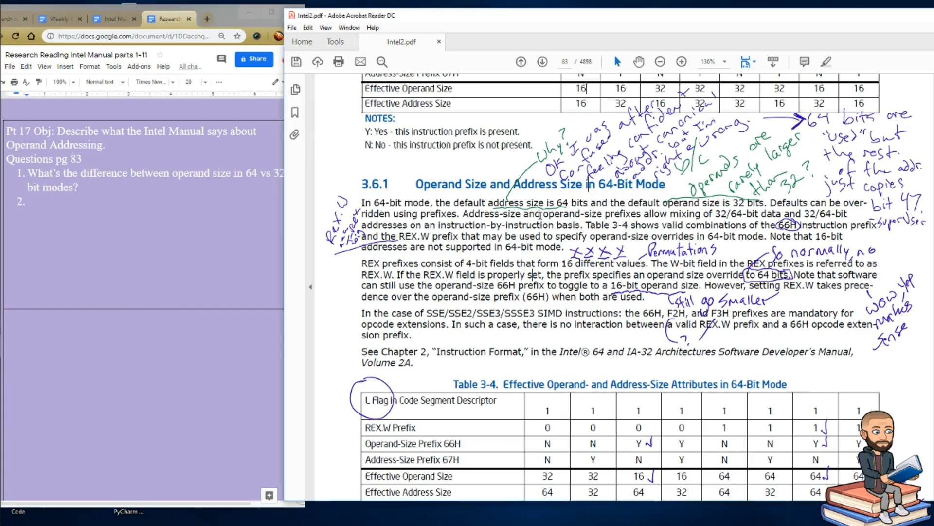
left_click_drag(523, 213, 495, 225)
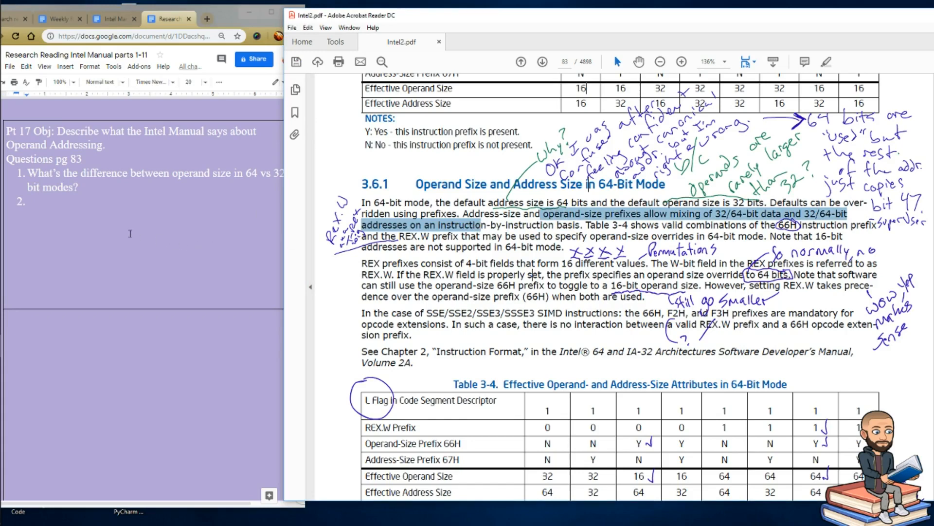
mouse_move(276, 197)
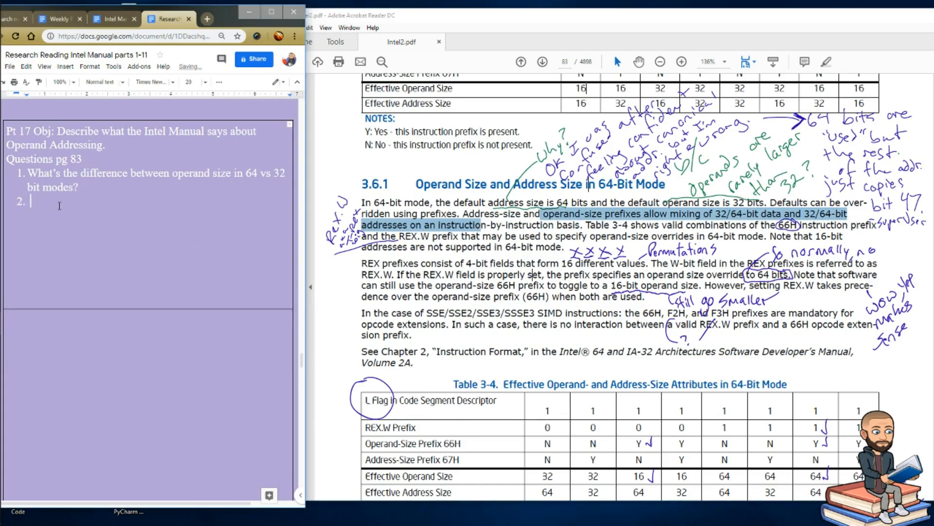
type("What  can be applied on an instruction-by-instruction basis?")
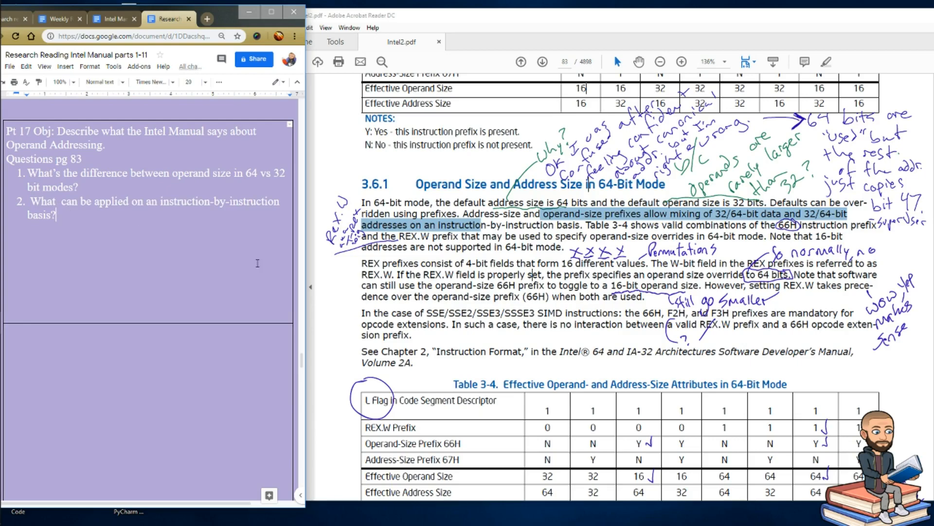
mouse_move(163, 239)
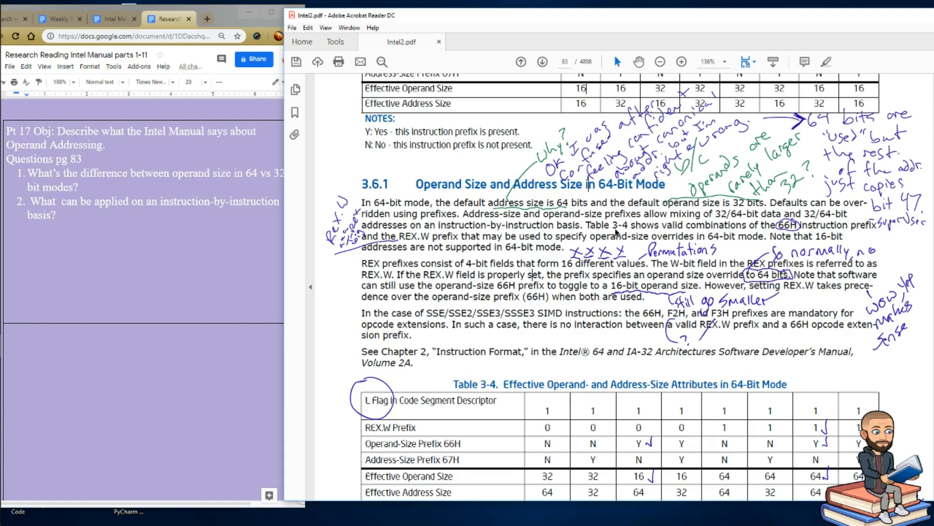
scroll("down", 3)
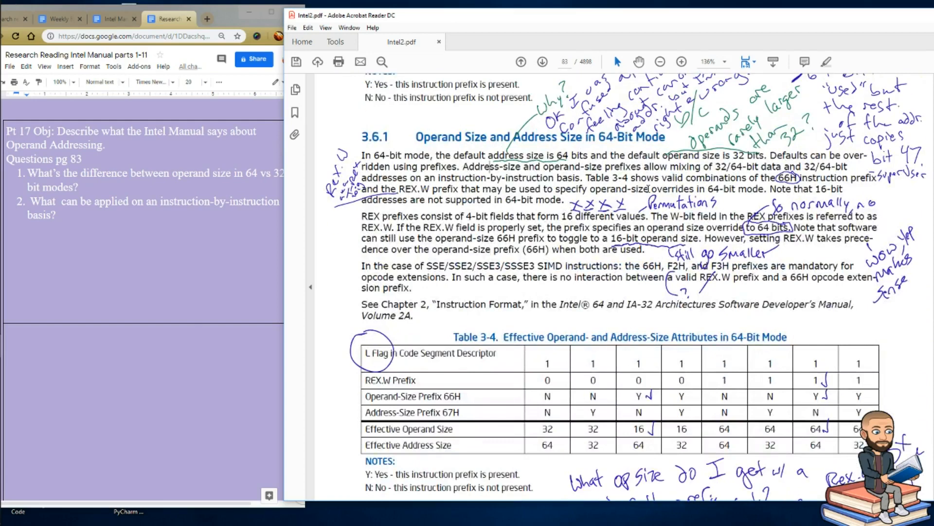
mouse_move(784, 188)
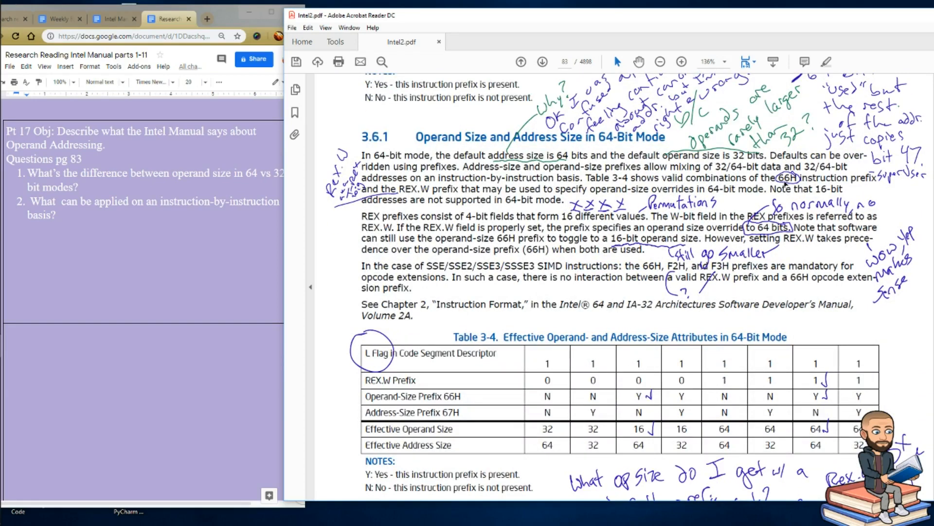
mouse_move(862, 187)
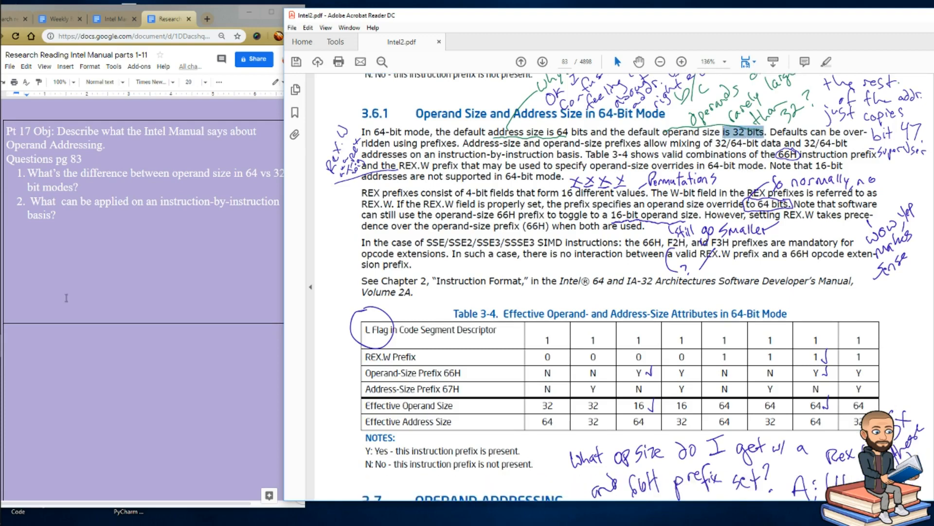
Add question 3: "What is the operand size by default in 64 bit mode?".
type("What is the operand size by default in 64 bit mode?")
type("What prefix would you use to increase operand size?")
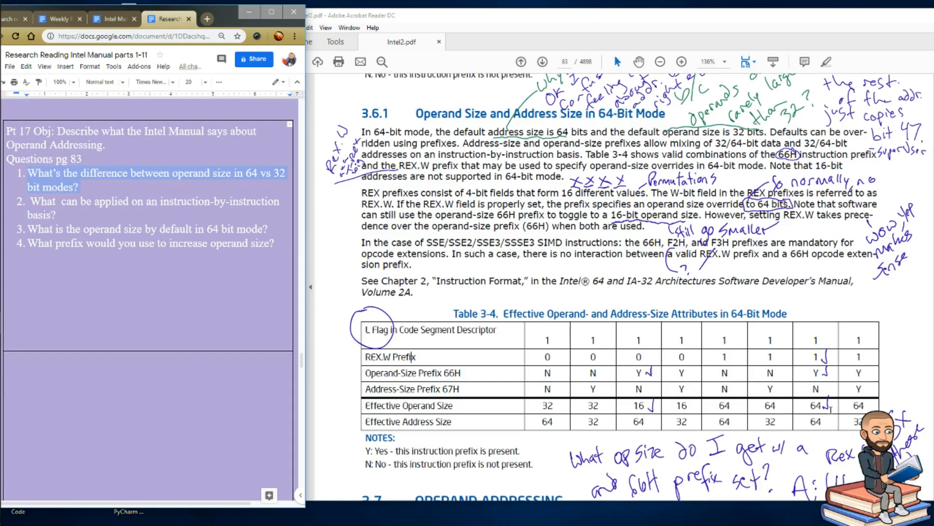
mouse_move(837, 430)
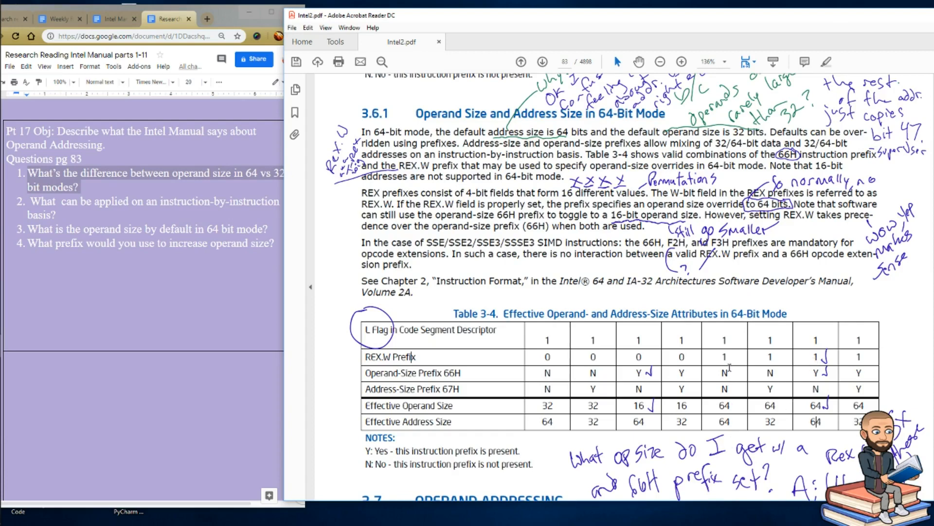
mouse_move(734, 370)
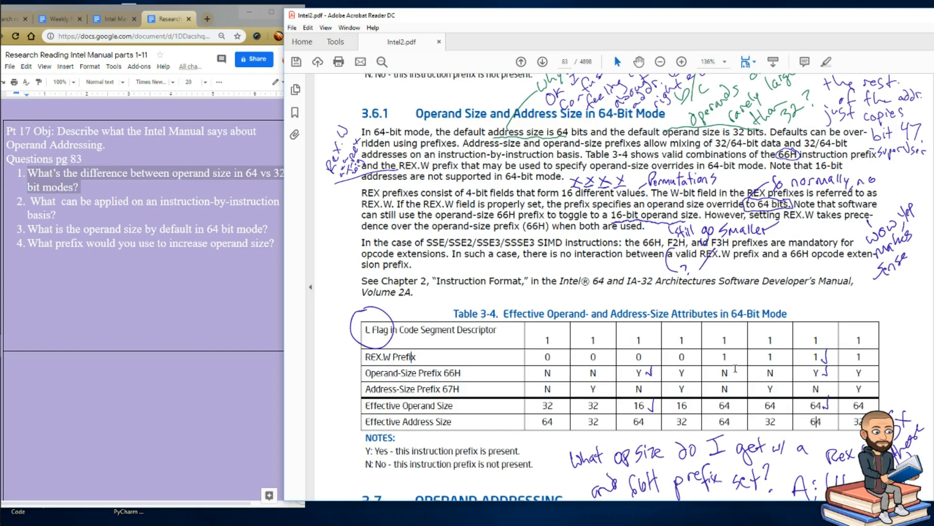
mouse_move(724, 396)
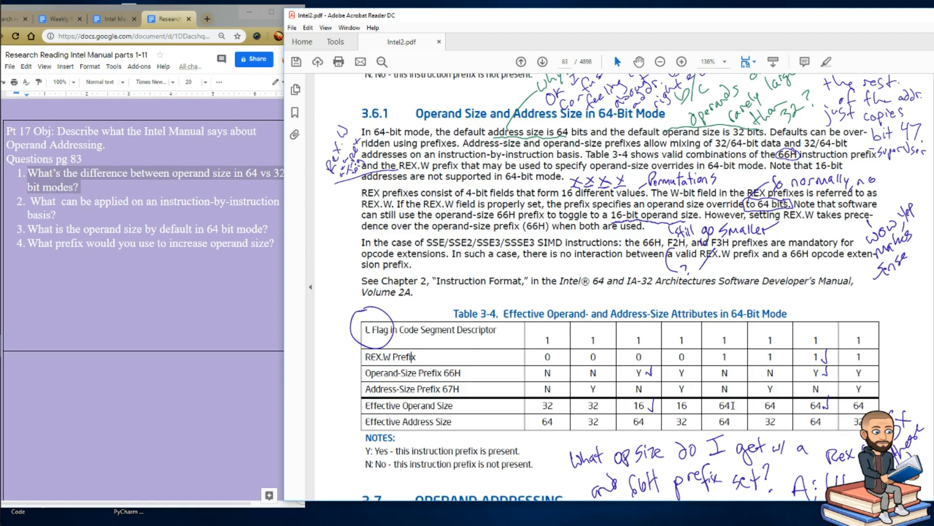
mouse_move(707, 435)
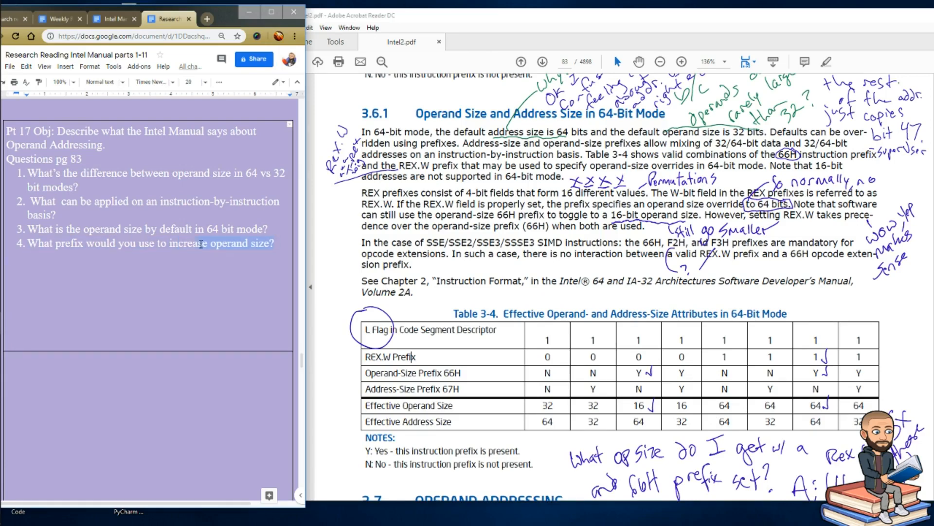
left_click(276, 243)
type("1+3")
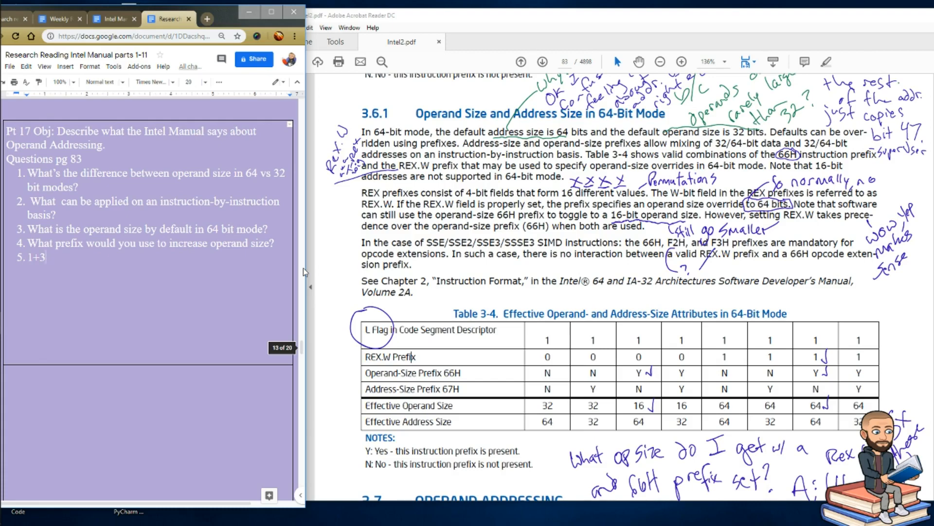
Delete the stray "1+3" text so question 5 is blank, then select a manual passage.
key("Backspace")
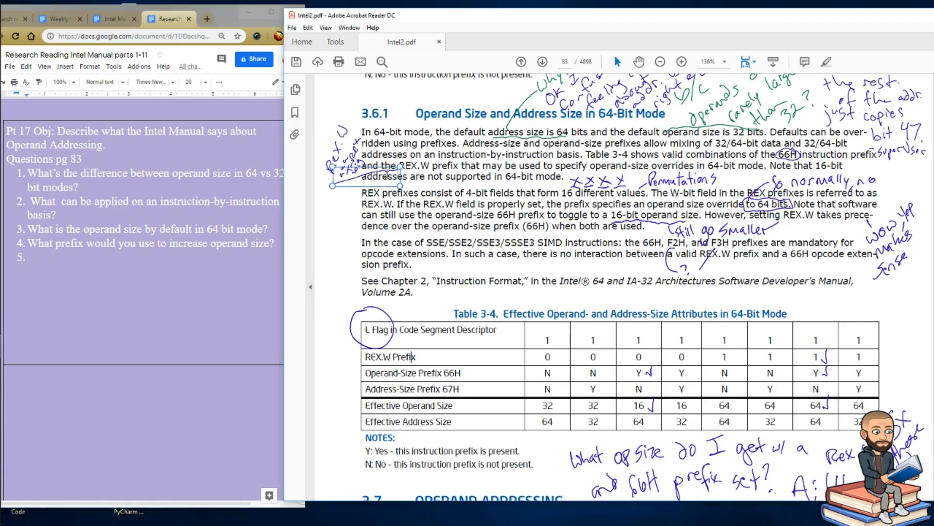
left_click_drag(447, 176, 553, 176)
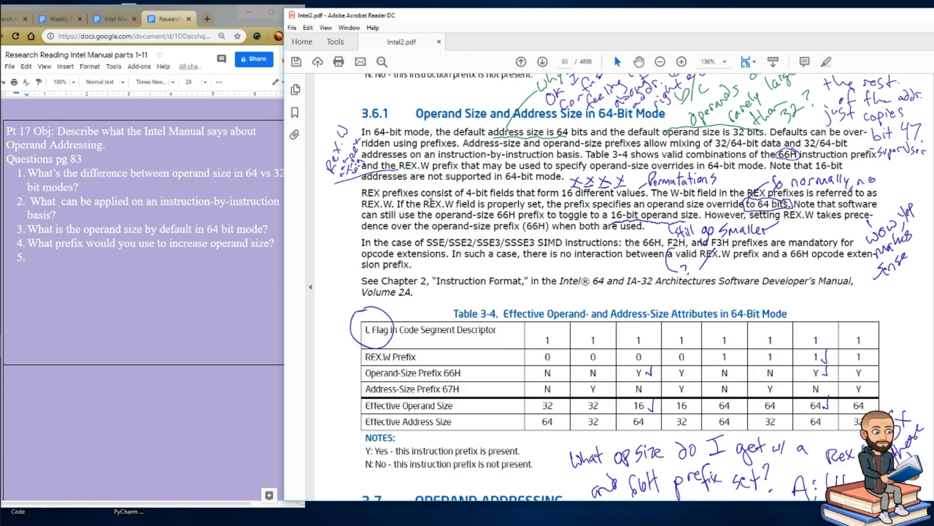
left_click_drag(456, 203, 590, 204)
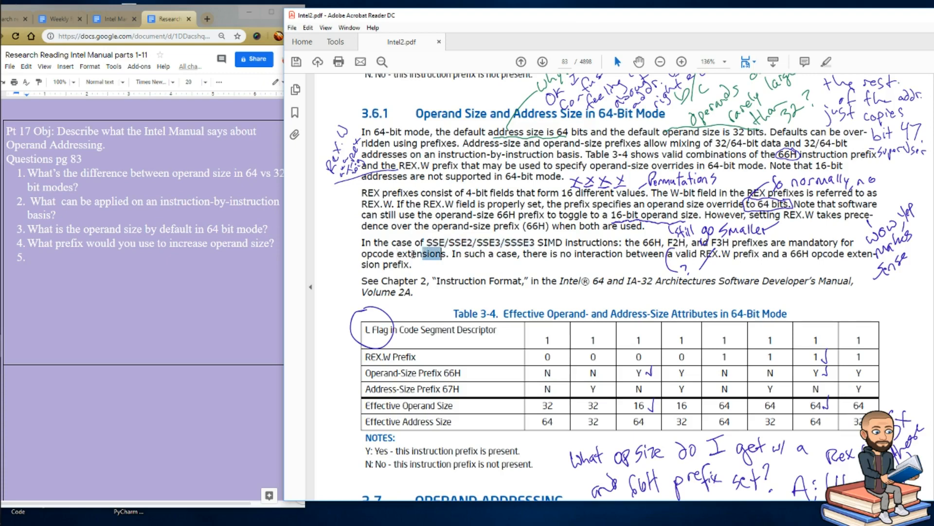
Add question 5: "What's mandatory for opcode extensions?" and review the prefix-interaction sentence.
type("What's mandatory for opcode extensions?")
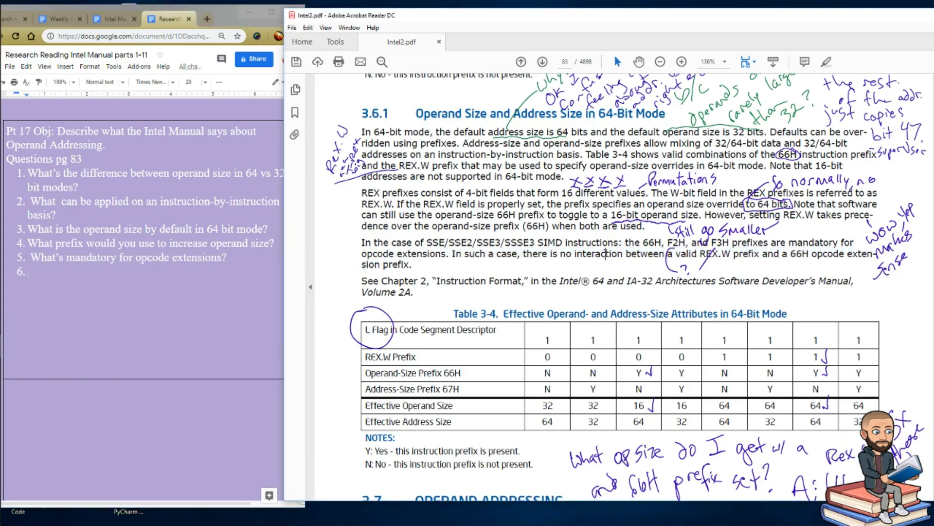
left_click_drag(575, 253, 843, 253)
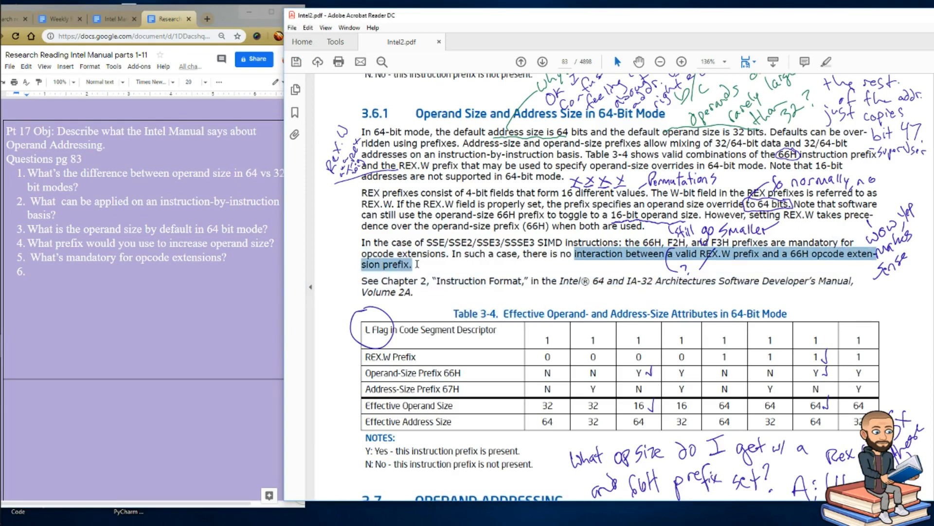
left_click(468, 303)
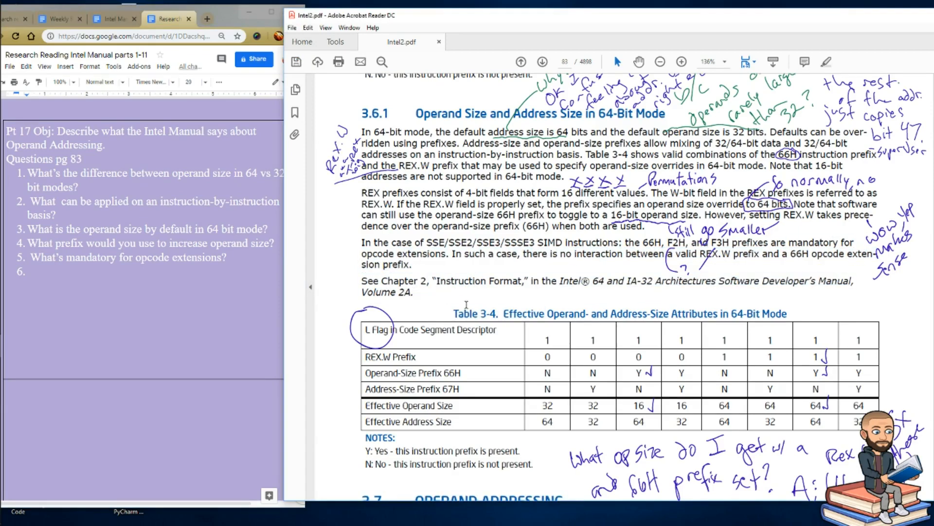
Scroll the manual back to Table 3-3, Effective Operand- and Address-Size Attributes.
scroll("down", 3)
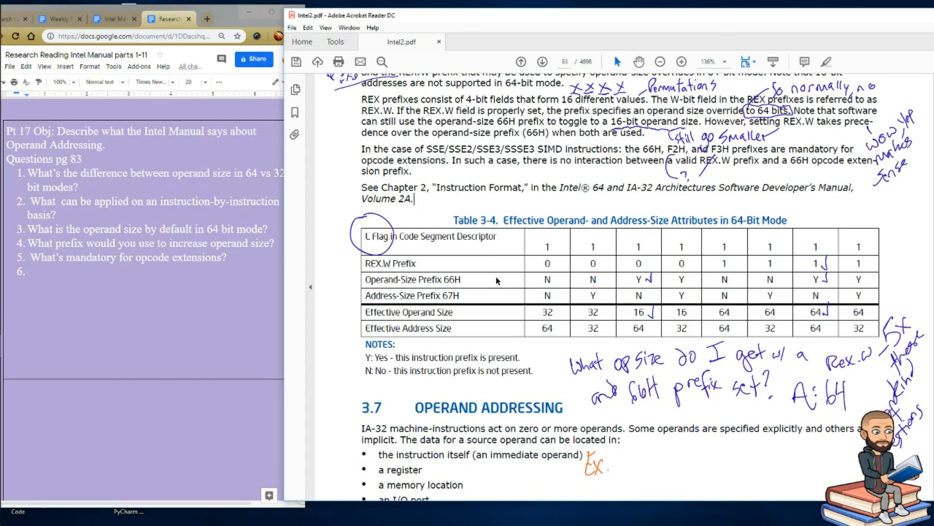
mouse_move(669, 169)
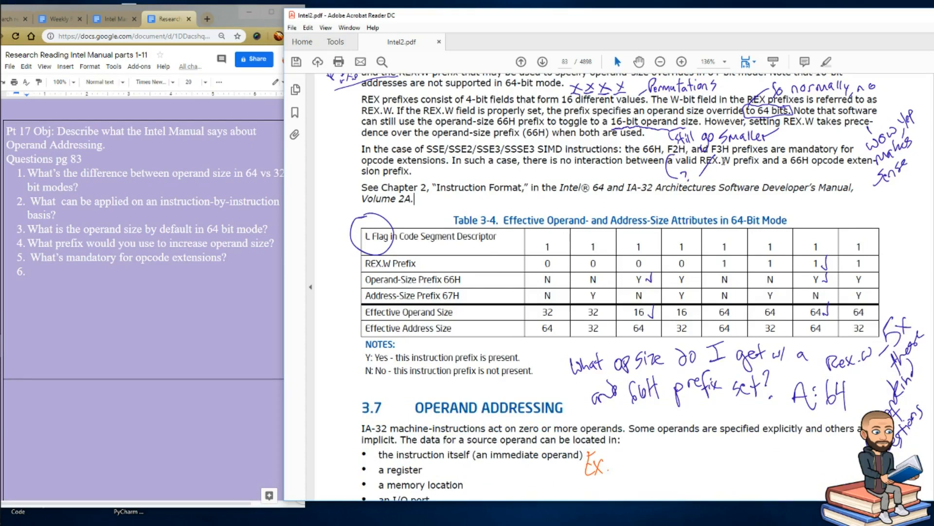
scroll("down", 3)
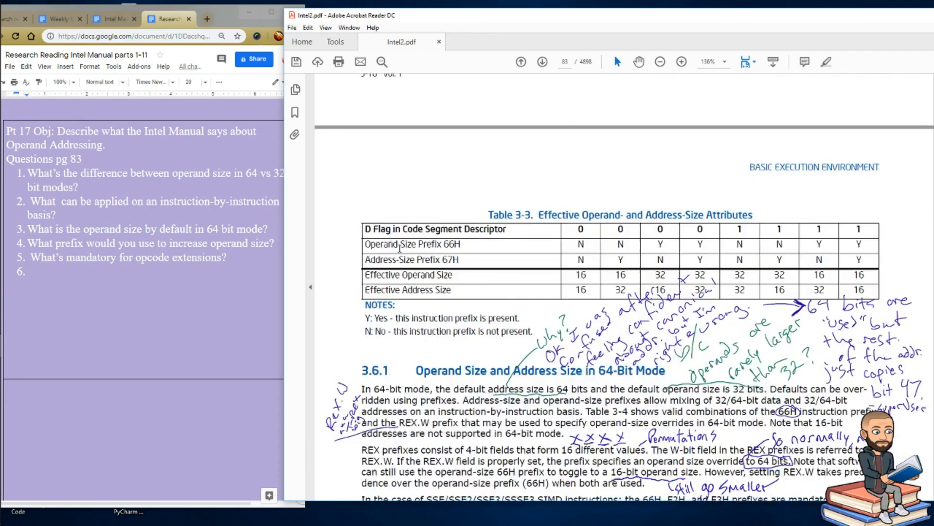
scroll("down", 3)
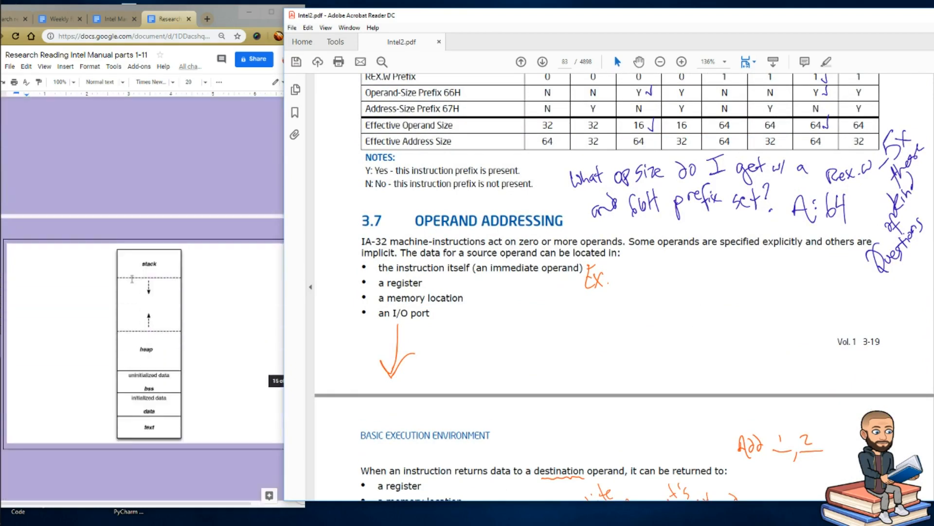
scroll("down", 3)
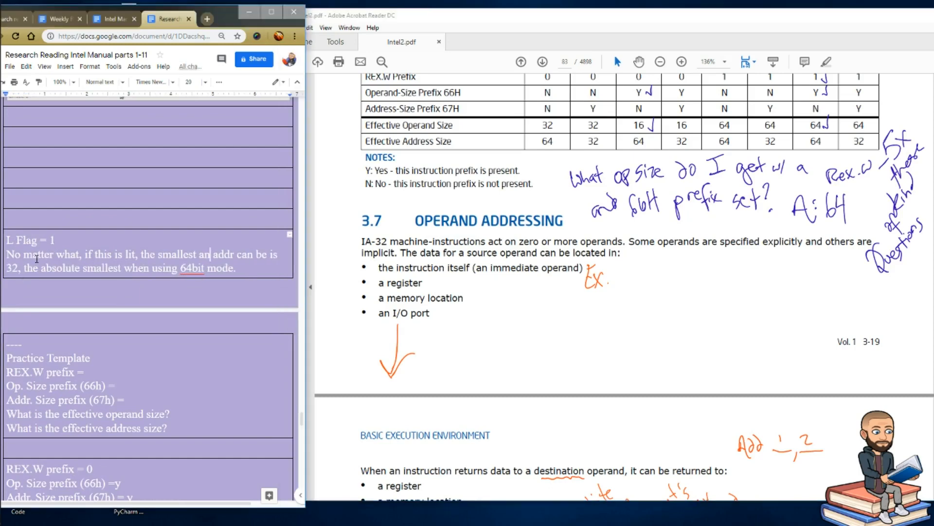
left_click_drag(107, 254, 224, 254)
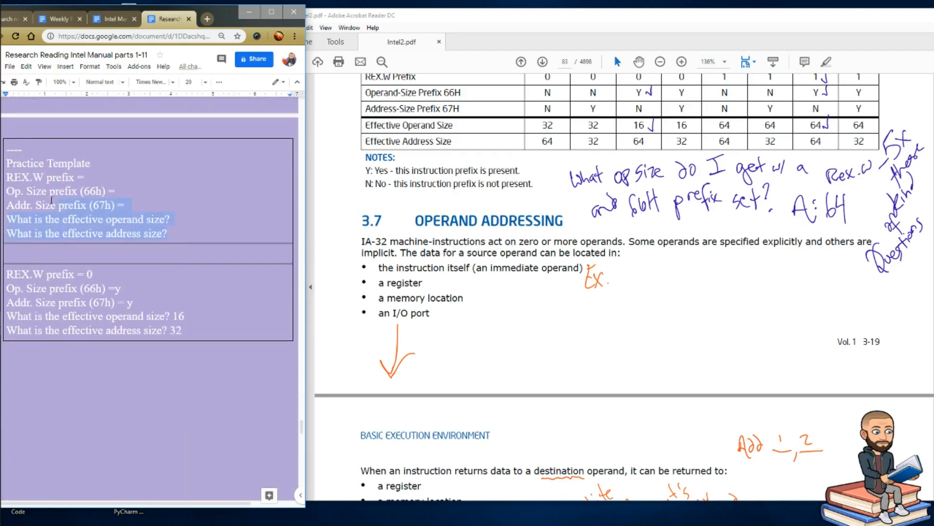
left_click(129, 204)
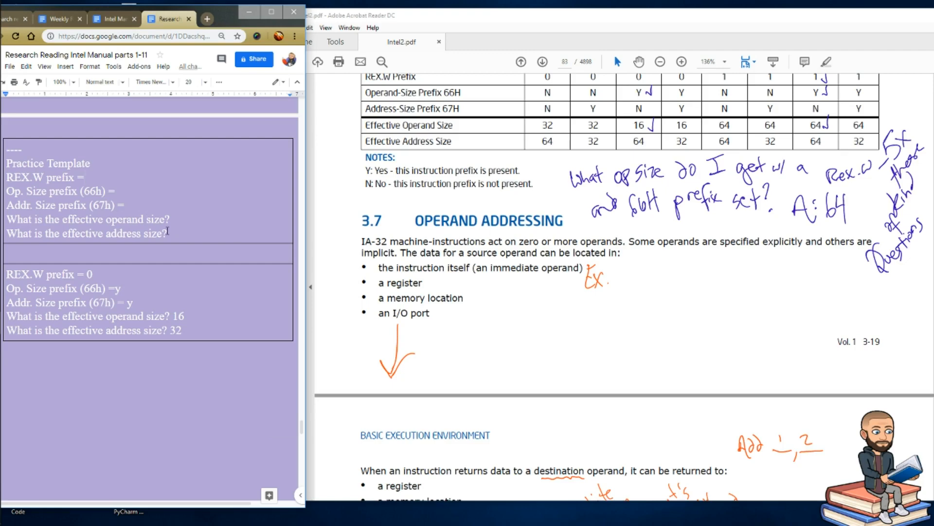
left_click_drag(4, 219, 168, 232)
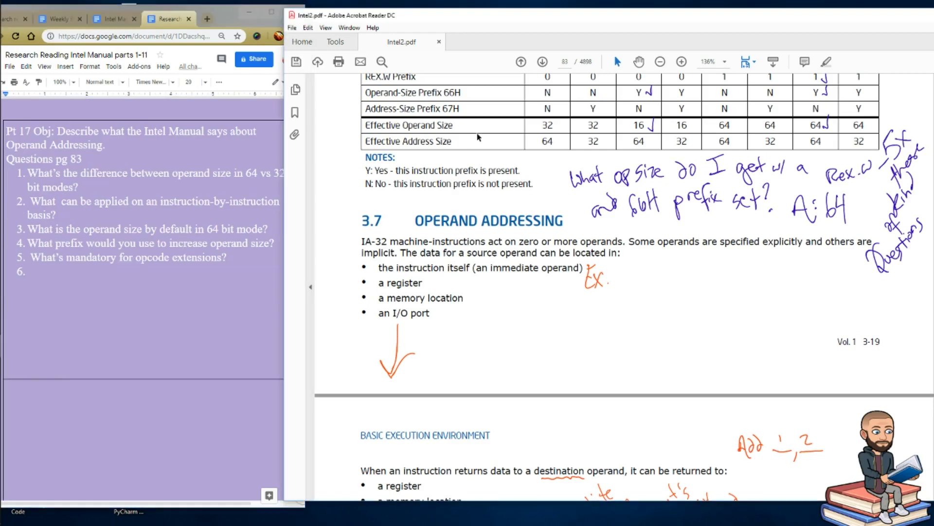
mouse_move(459, 125)
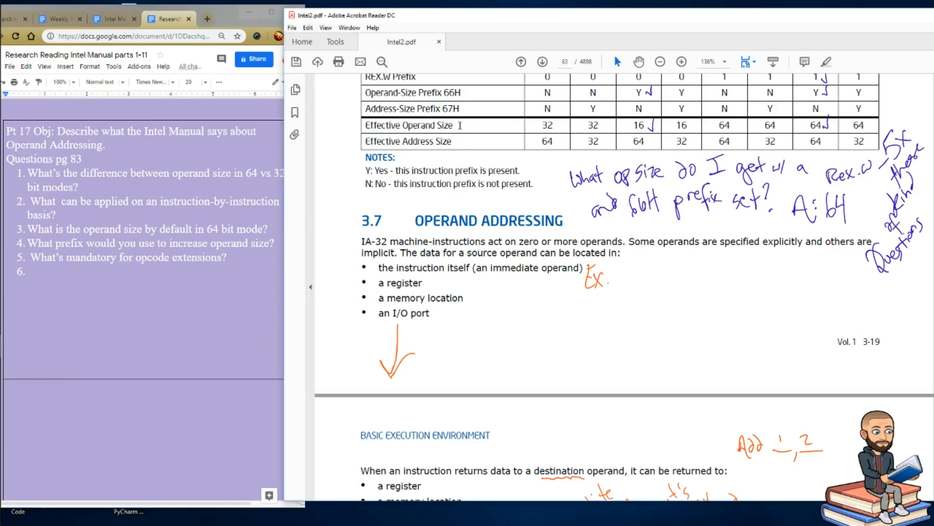
double_click(419, 125)
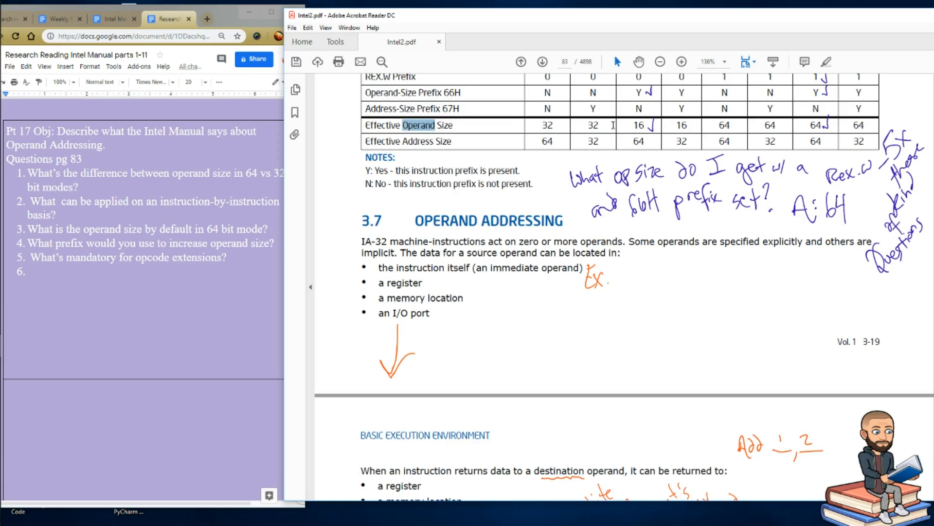
mouse_move(648, 129)
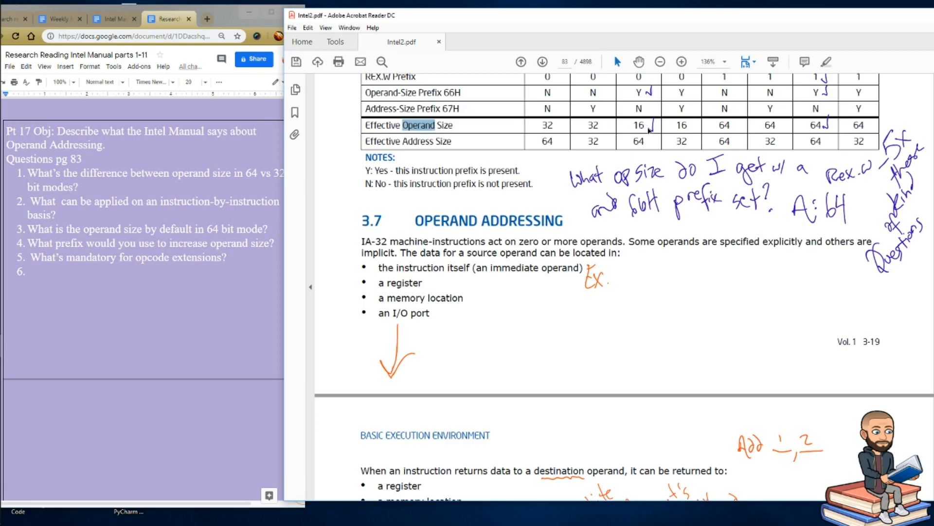
mouse_move(642, 133)
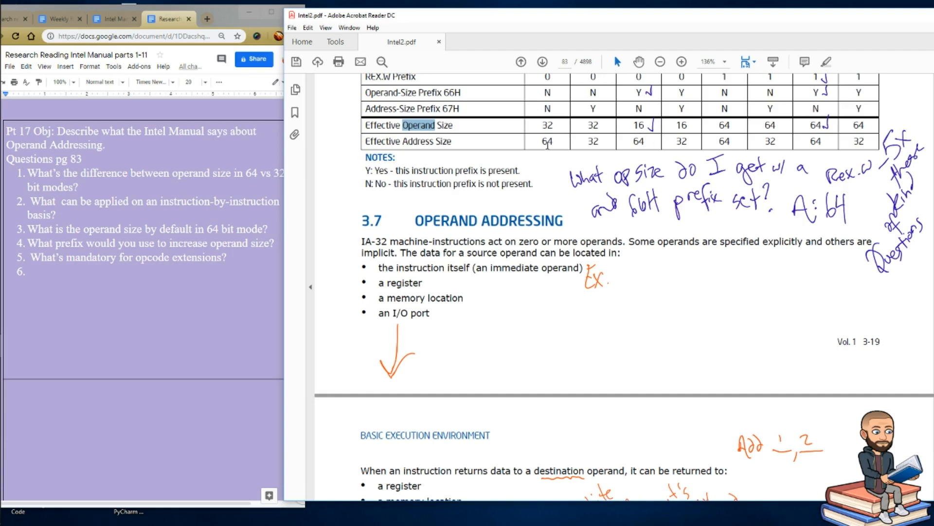
scroll("down", 3)
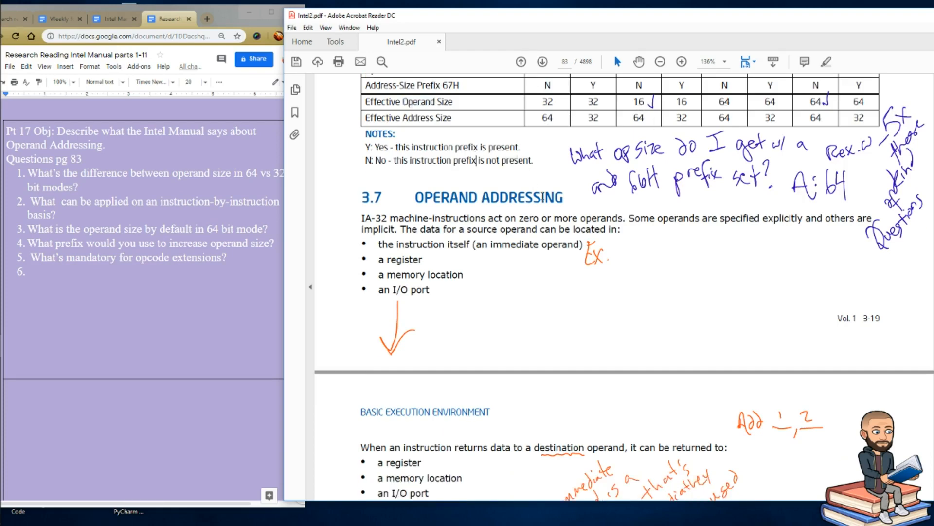
double_click(547, 117)
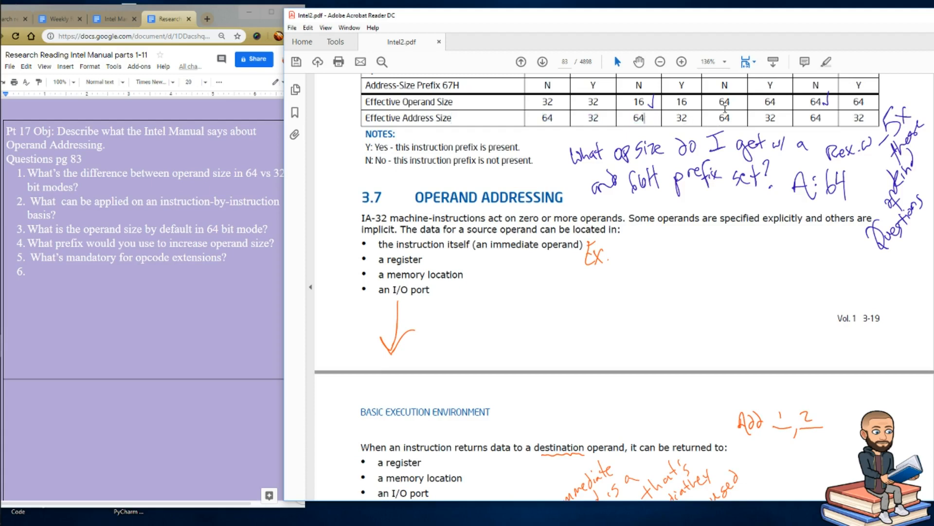
double_click(724, 102)
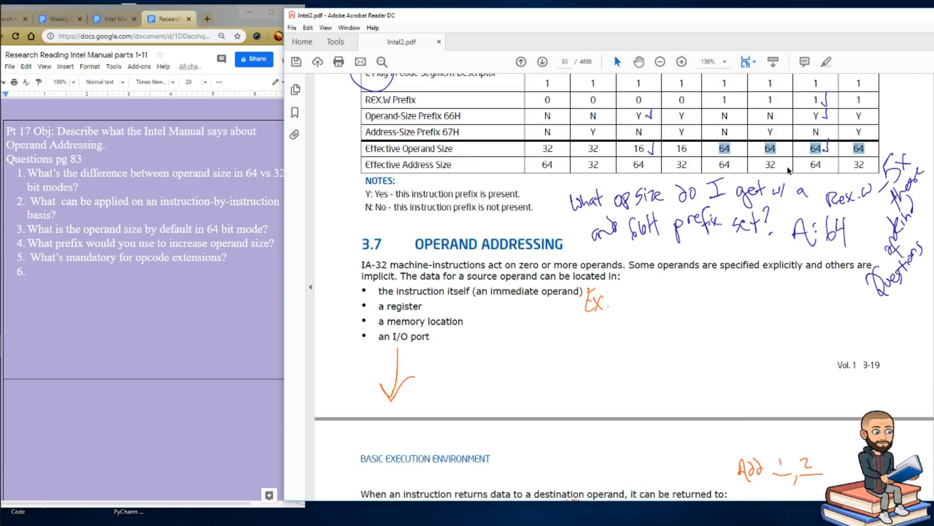
Scroll to section 3.7 Operand Addressing, highlight "memory location", and return to the Doc.
scroll("down", 3)
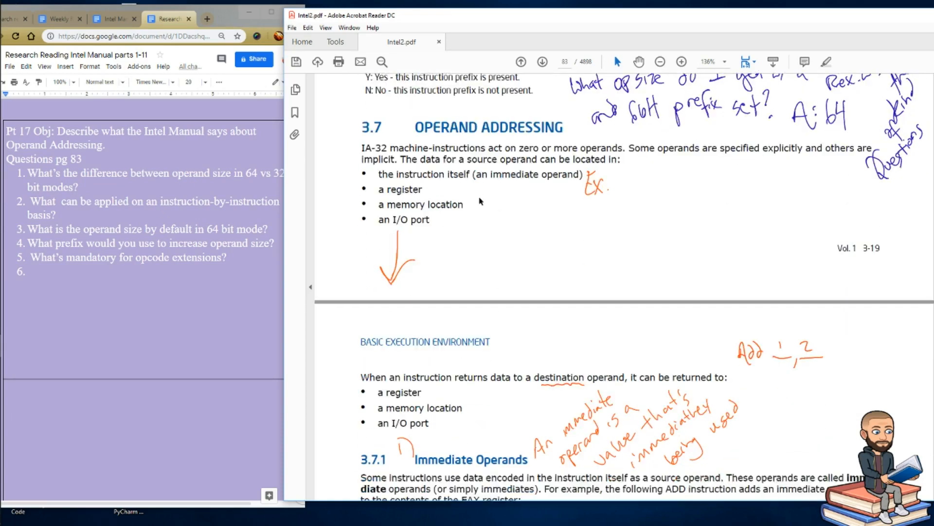
scroll("down", 3)
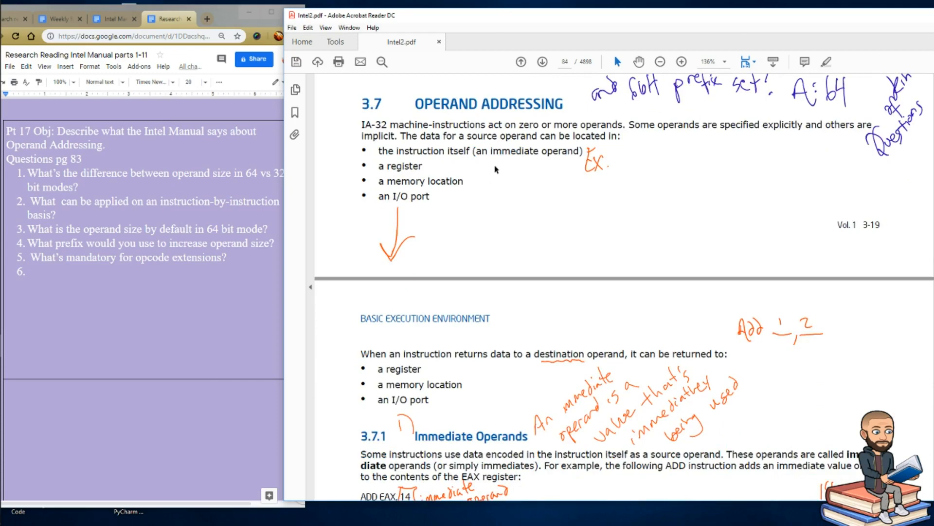
mouse_move(648, 136)
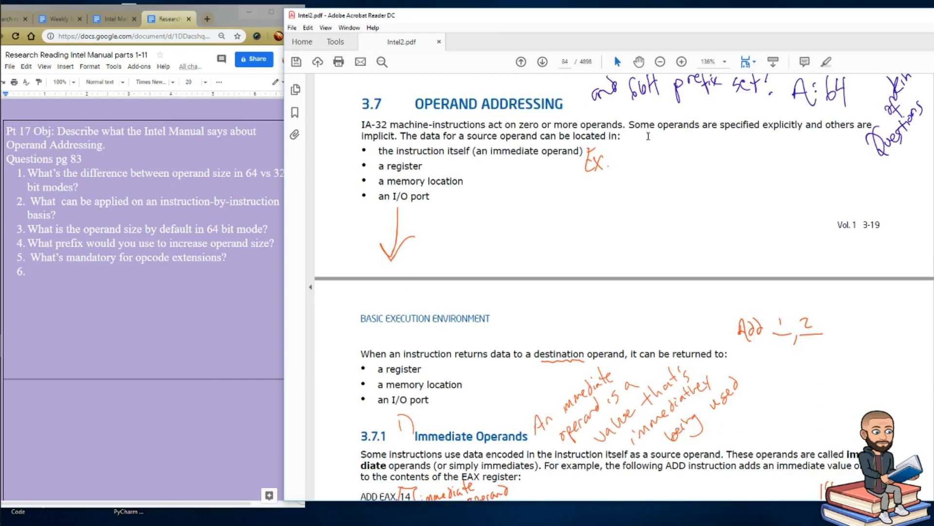
mouse_move(798, 146)
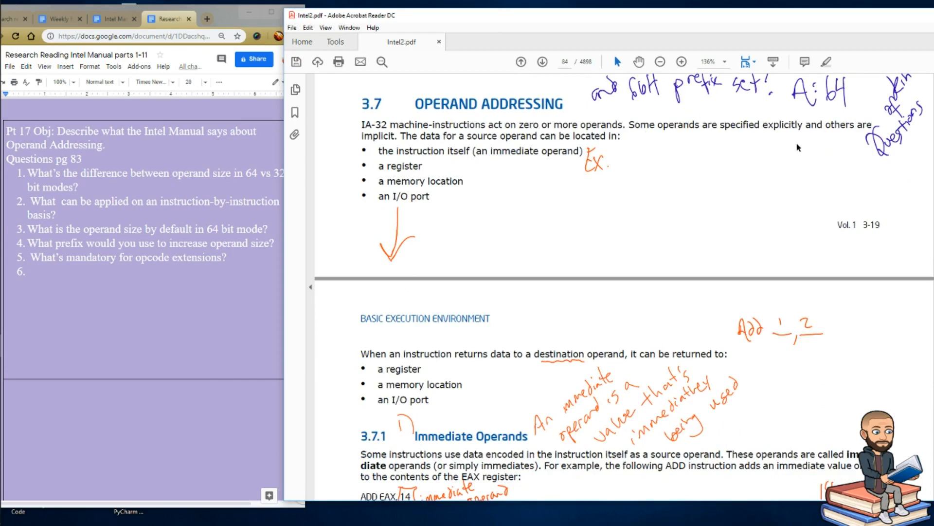
mouse_move(450, 169)
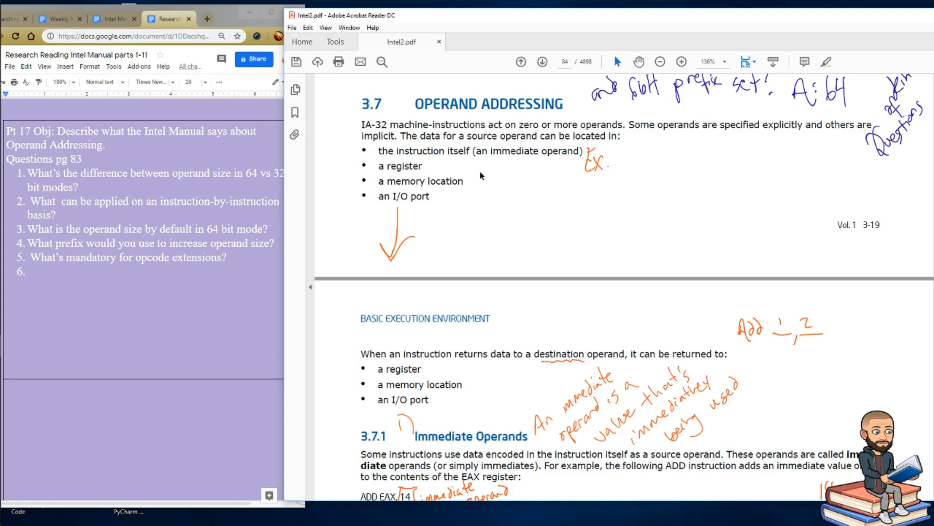
mouse_move(513, 172)
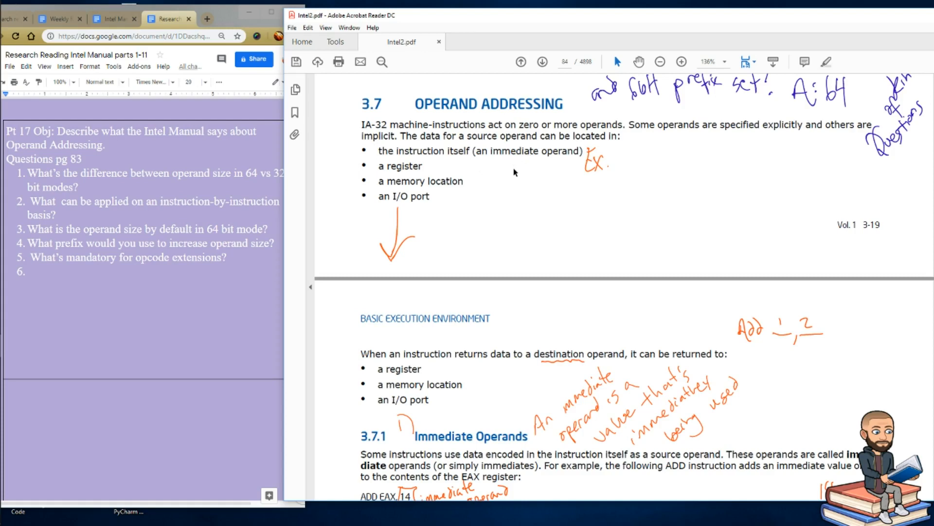
mouse_move(426, 166)
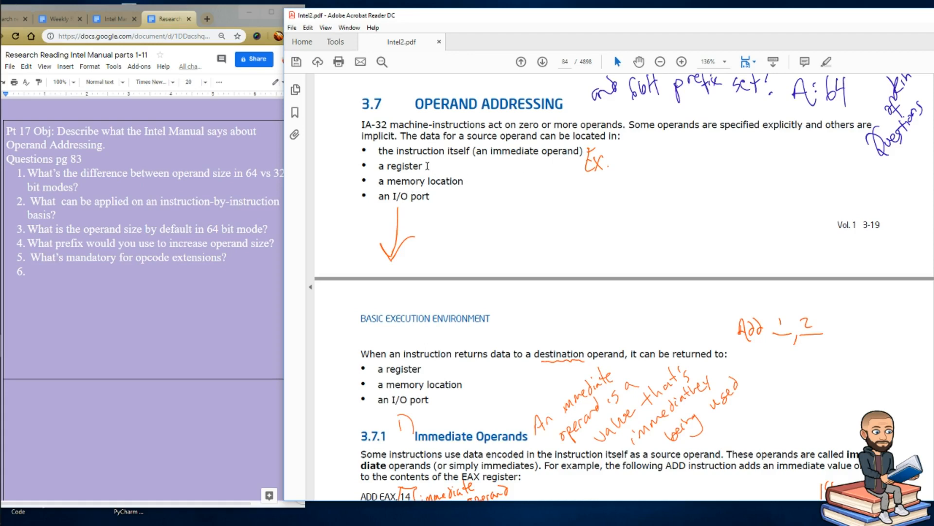
double_click(409, 181)
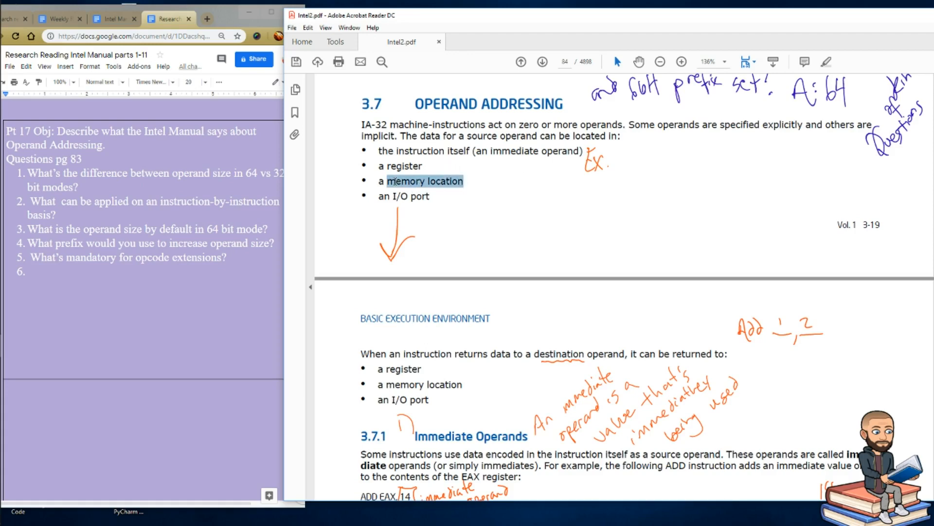
mouse_move(461, 171)
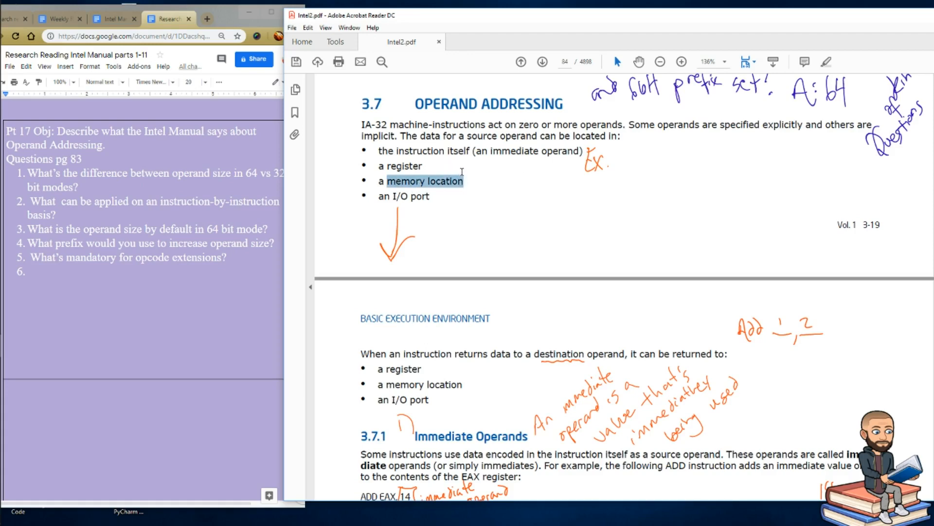
left_click(460, 234)
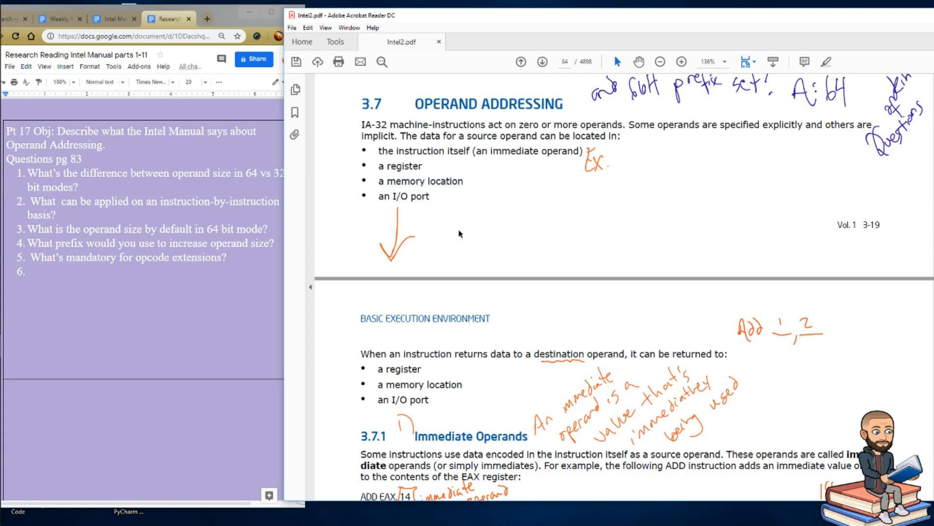
Draft "add, 3" on question 6 while scrolling the manual to 3.7.1 Immediate Operands.
type("a")
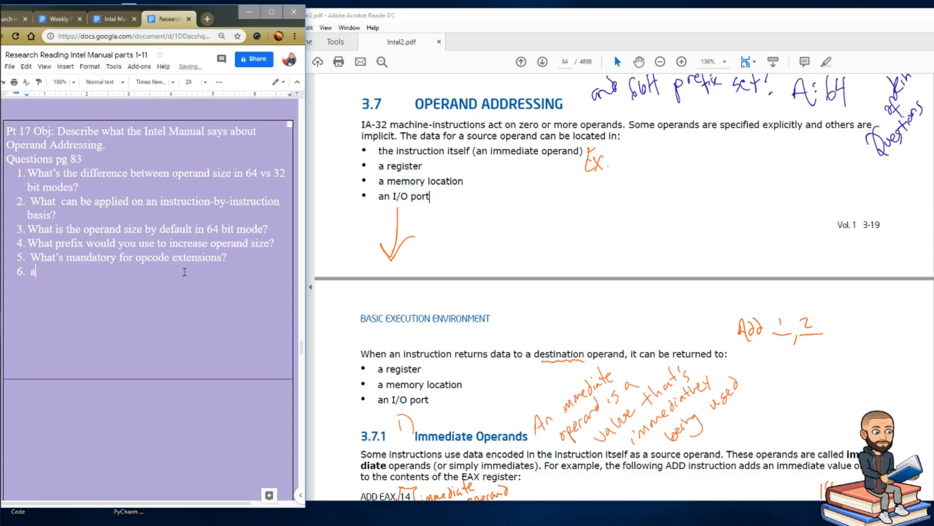
type("dd eax")
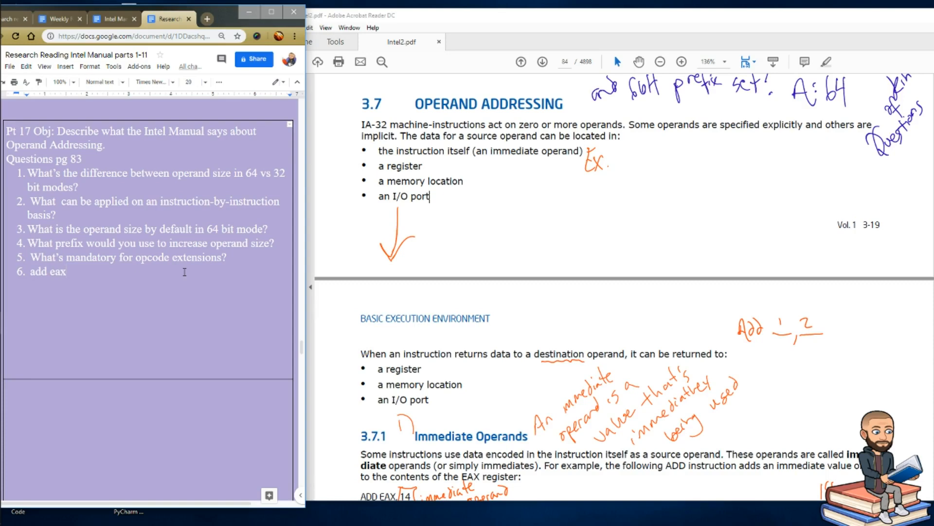
type(", 3")
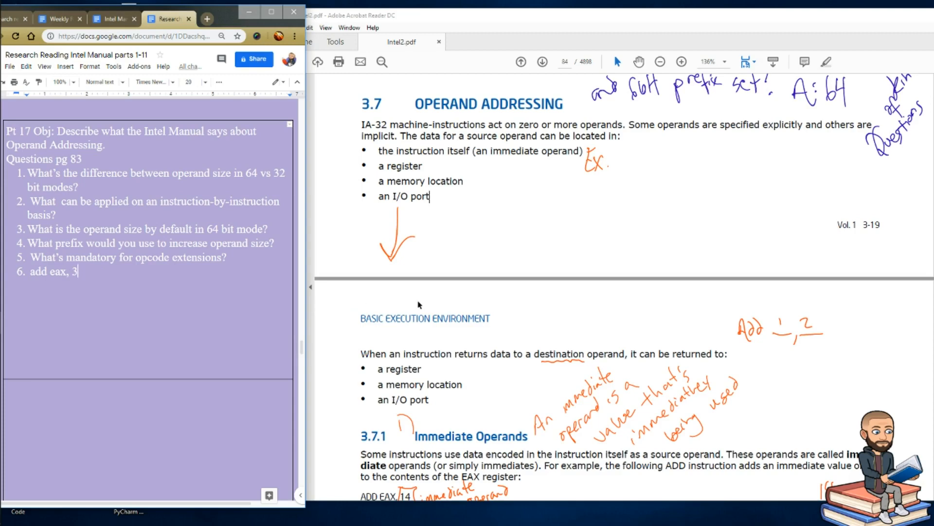
scroll("down", 3)
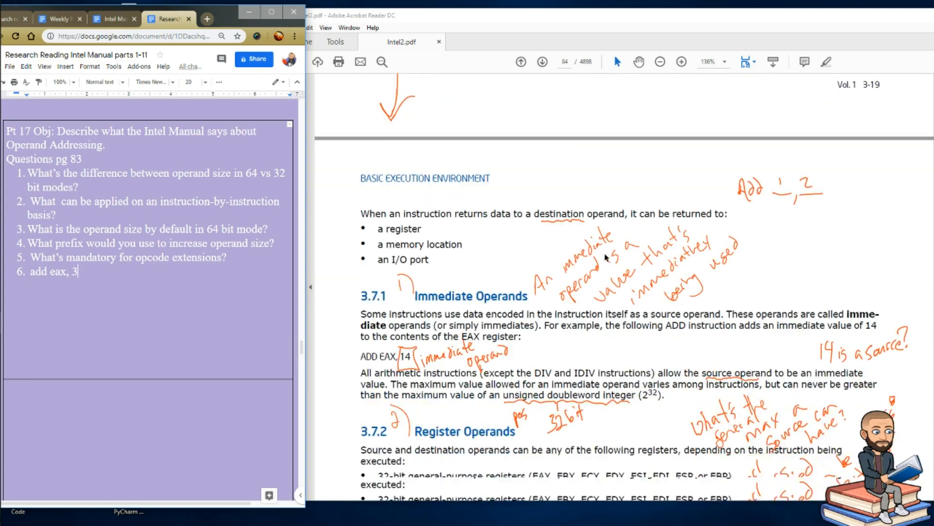
scroll("down", 3)
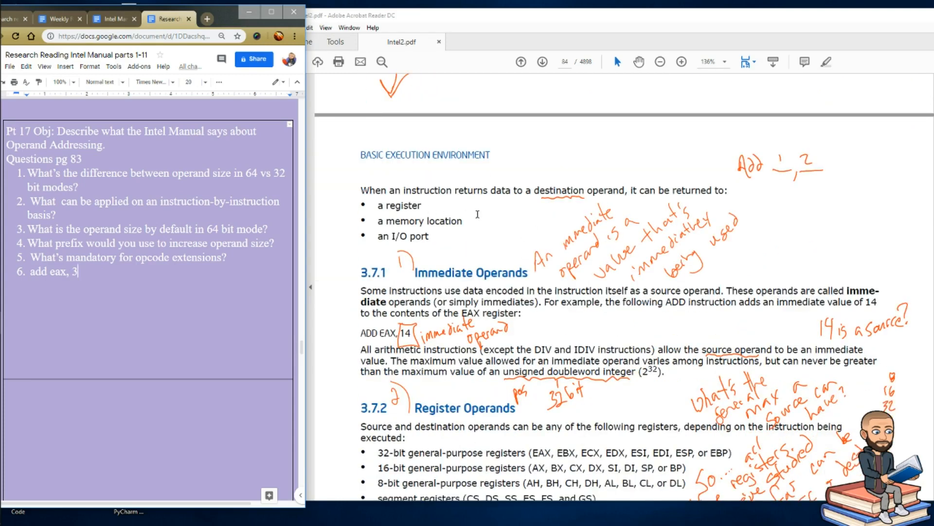
scroll("down", 3)
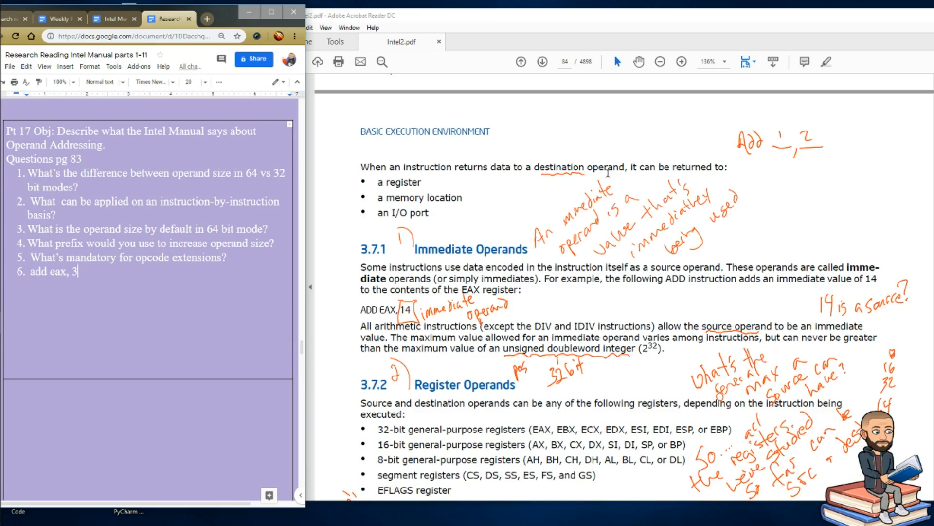
scroll("down", 3)
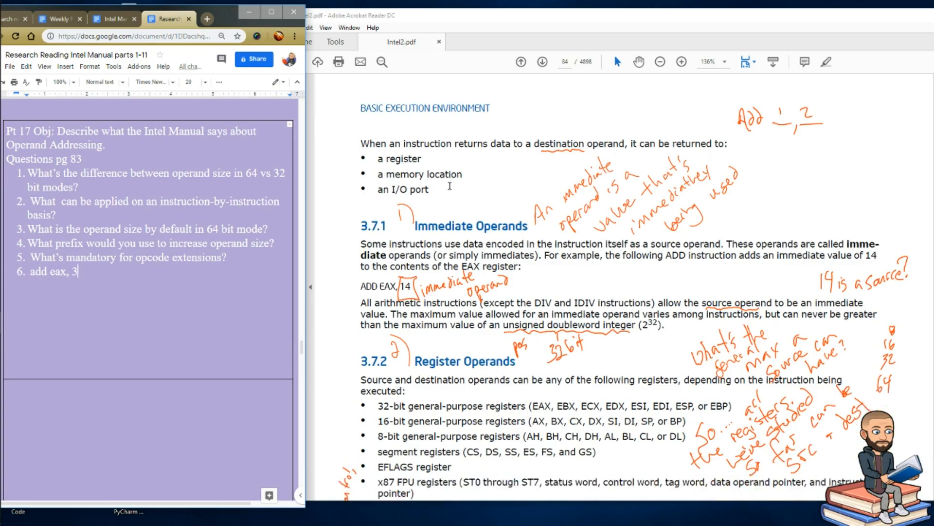
mouse_move(485, 198)
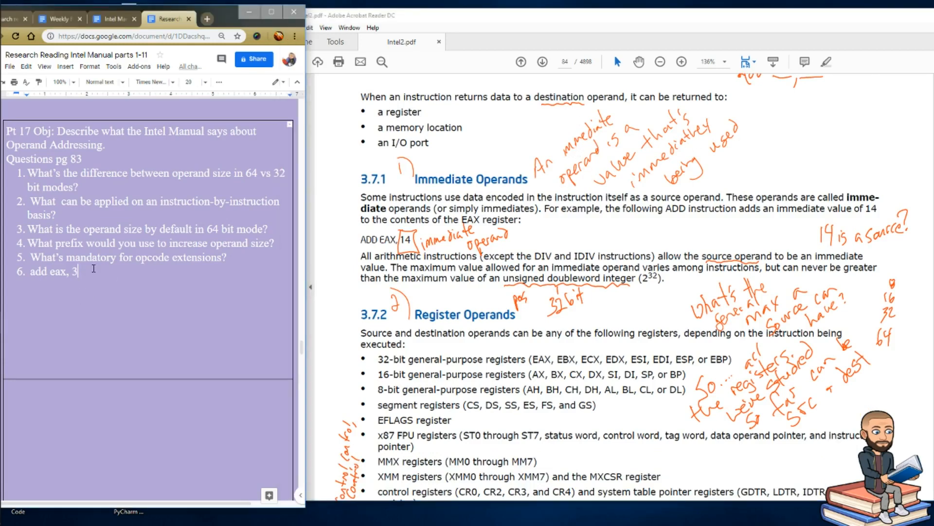
Replace question 6 with "What is an immediate operand?".
key("Backspace")
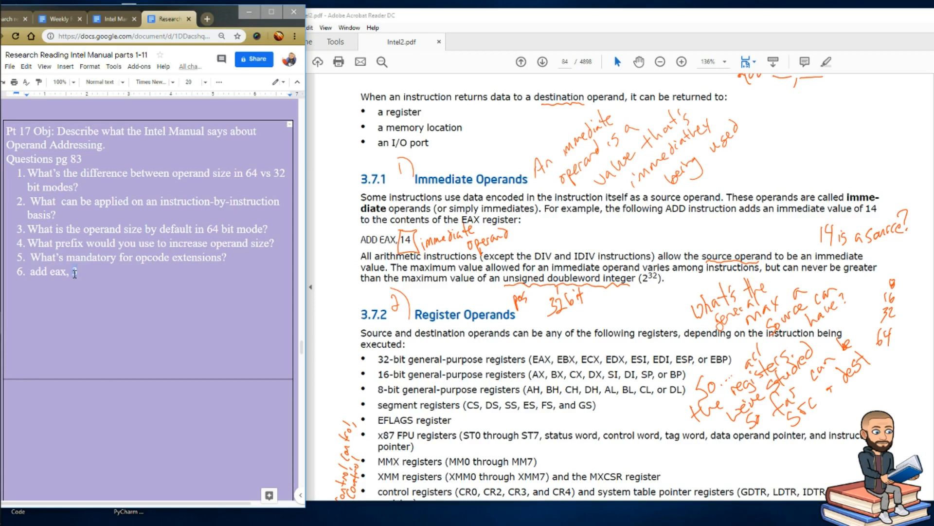
type("3")
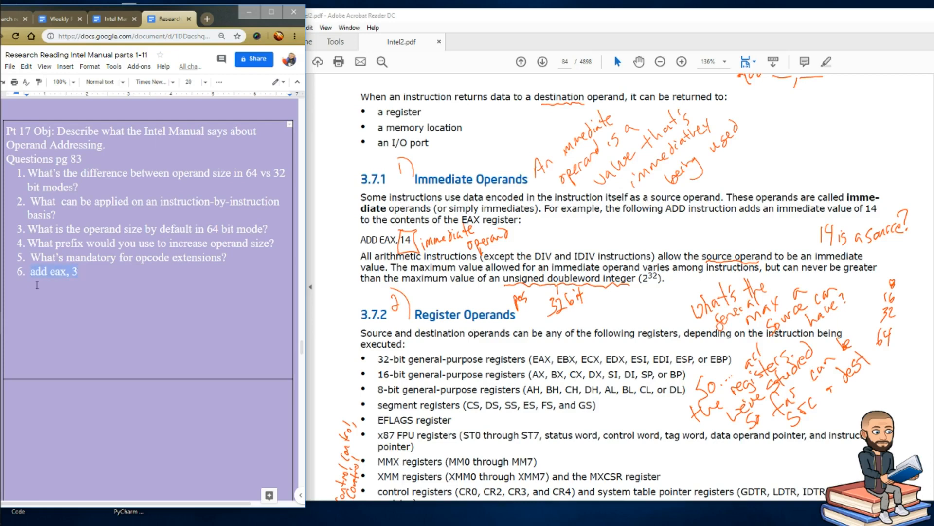
type("What is an immediate operand?")
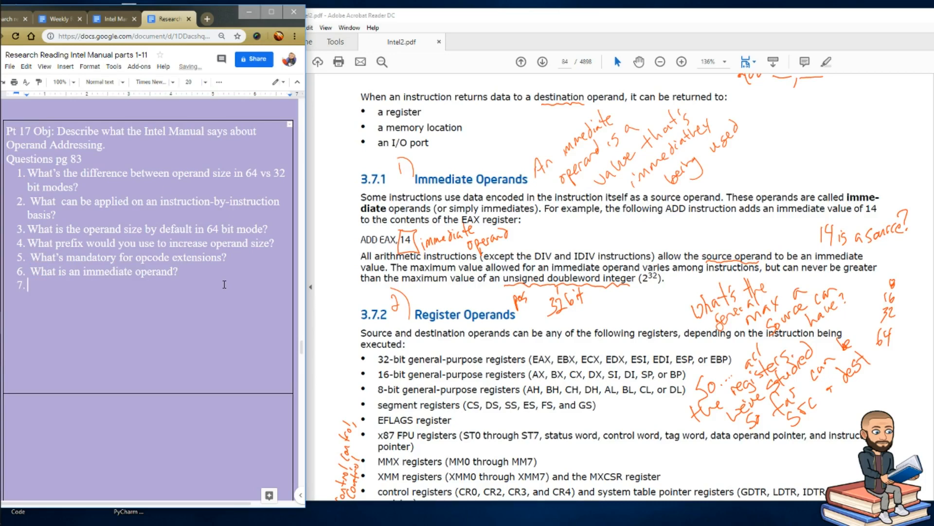
scroll("down", 3)
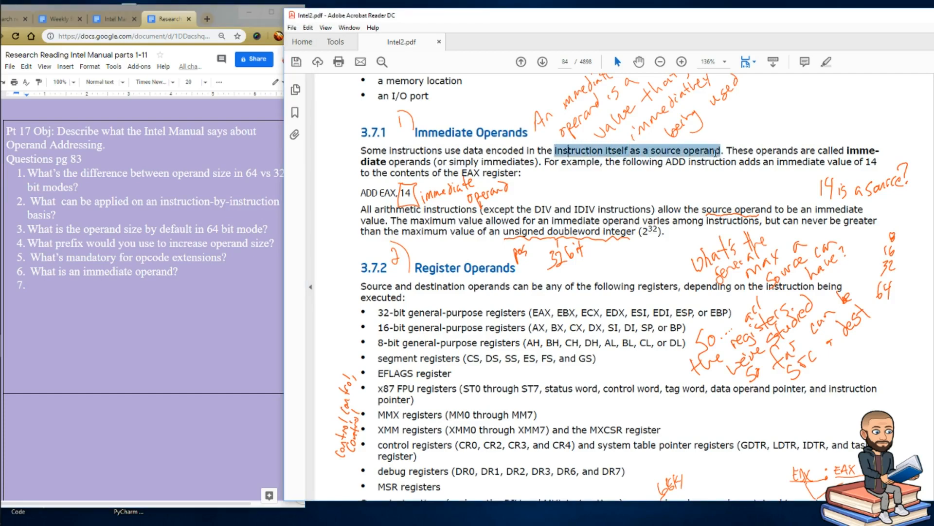
left_click_drag(724, 150, 488, 173)
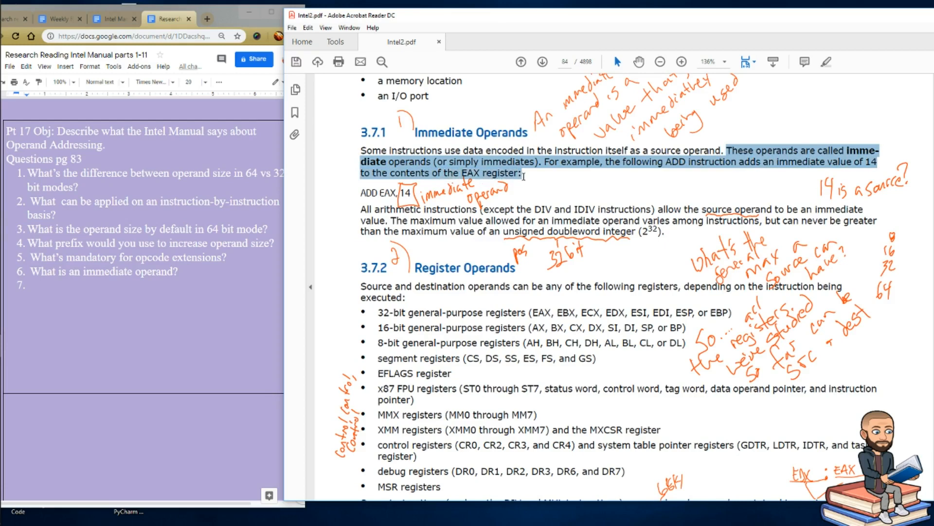
scroll("down", 3)
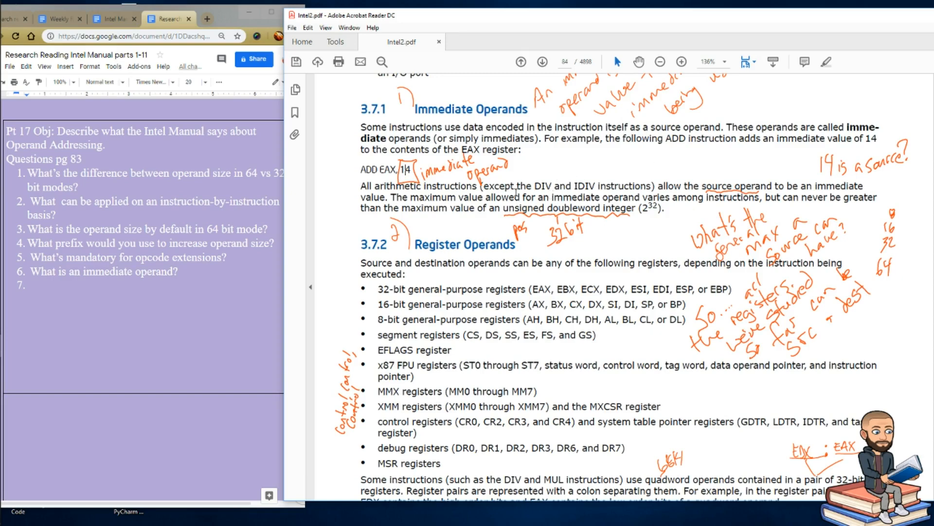
scroll("down", 3)
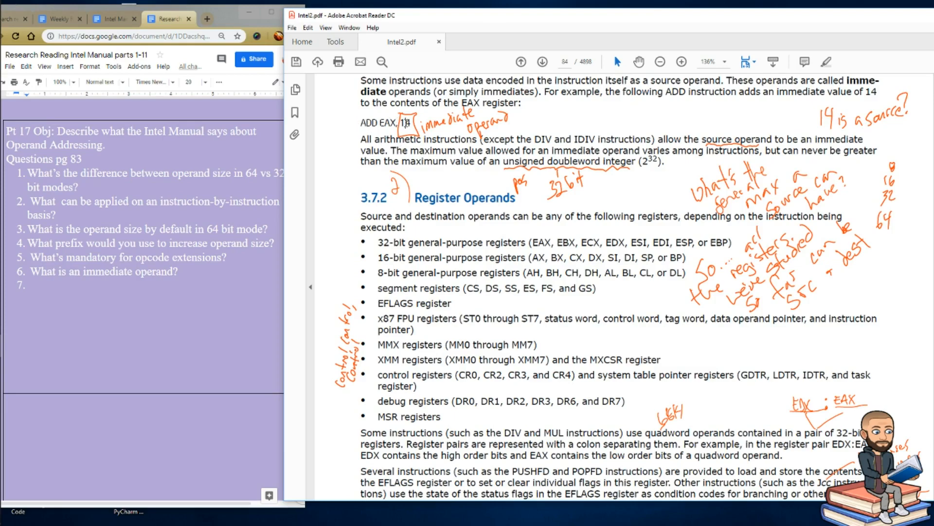
double_click(372, 122)
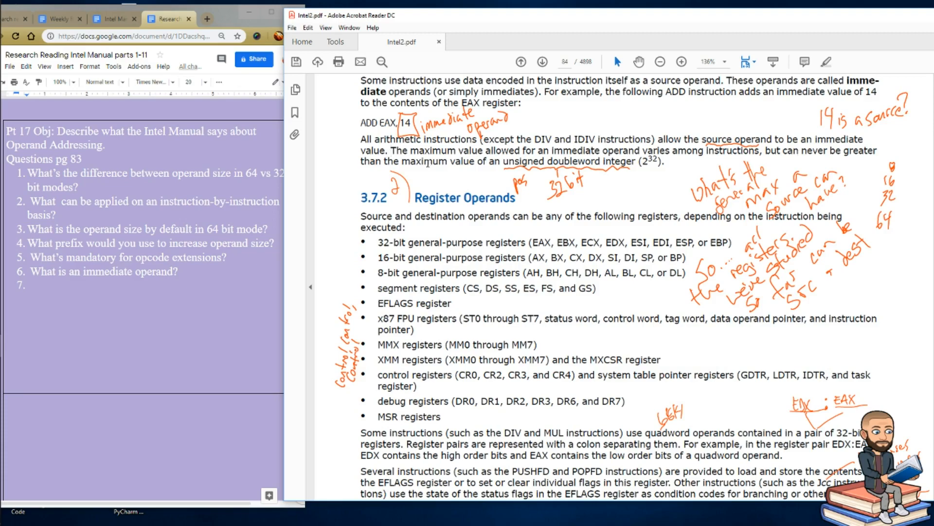
left_click_drag(480, 162, 597, 161)
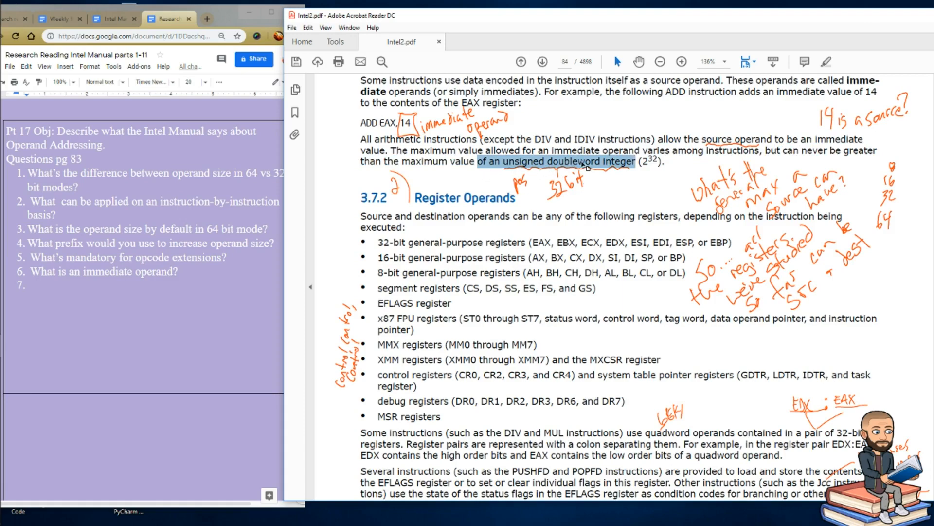
left_click(596, 197)
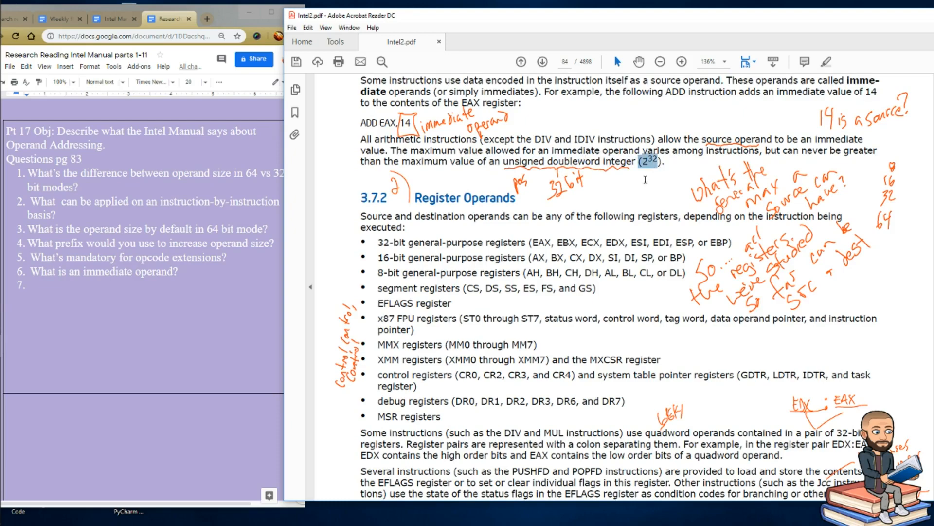
Begin question 7 and mark the quadword-operands and EDX:EAX register-pair passages in the manual.
type("Wh")
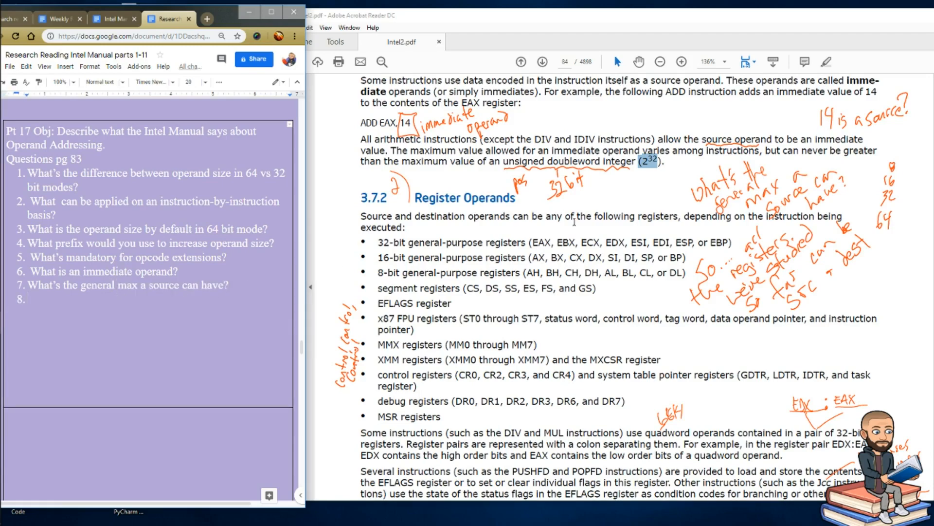
scroll("down", 3)
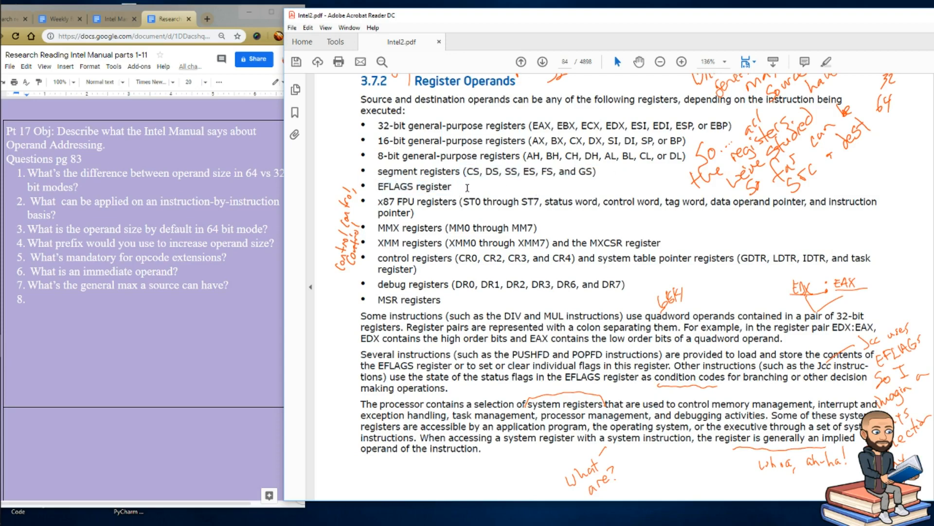
left_click_drag(376, 200, 421, 315)
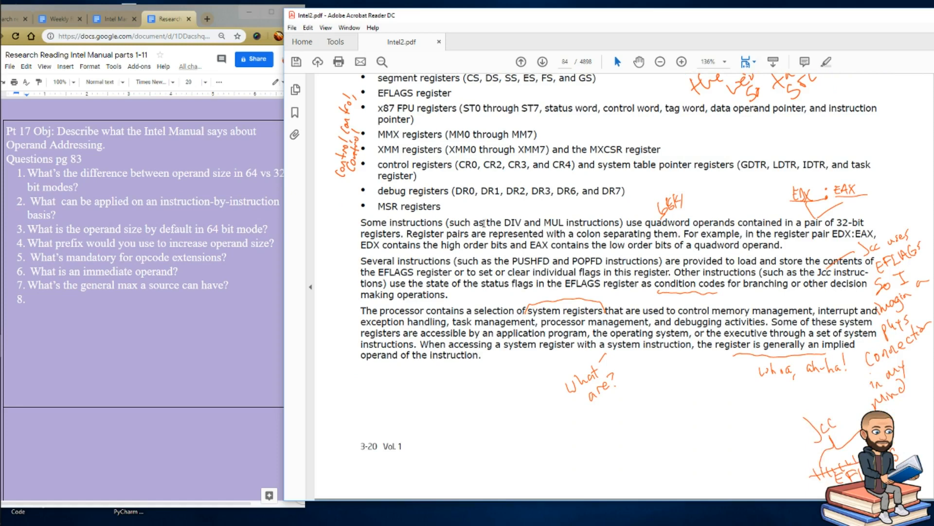
mouse_move(652, 222)
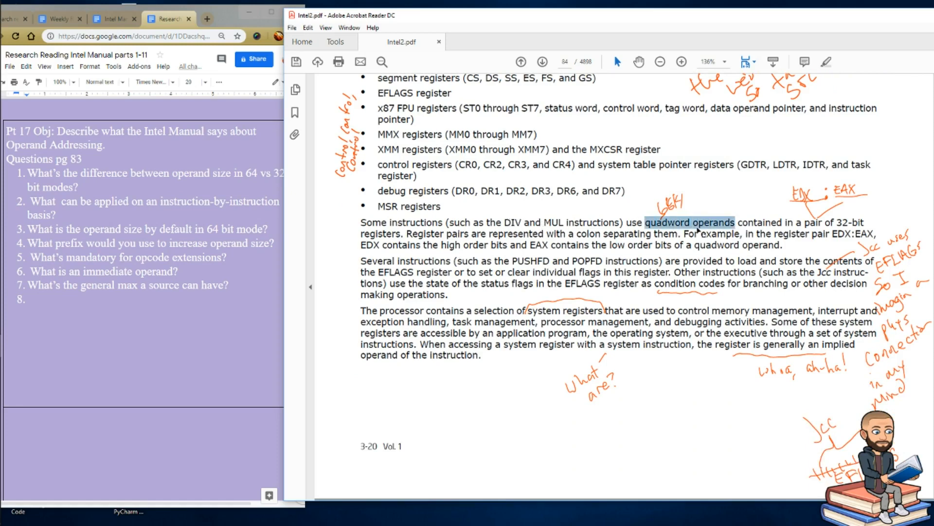
mouse_move(818, 249)
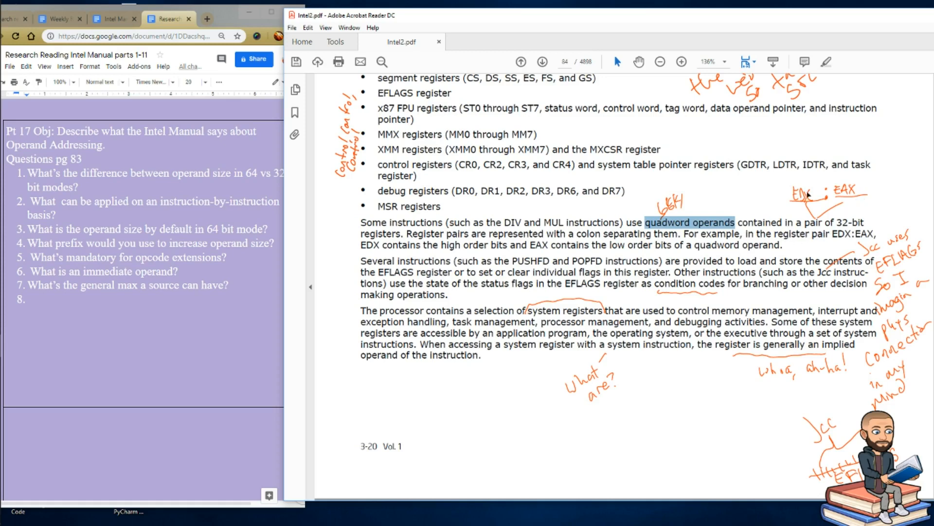
mouse_move(451, 261)
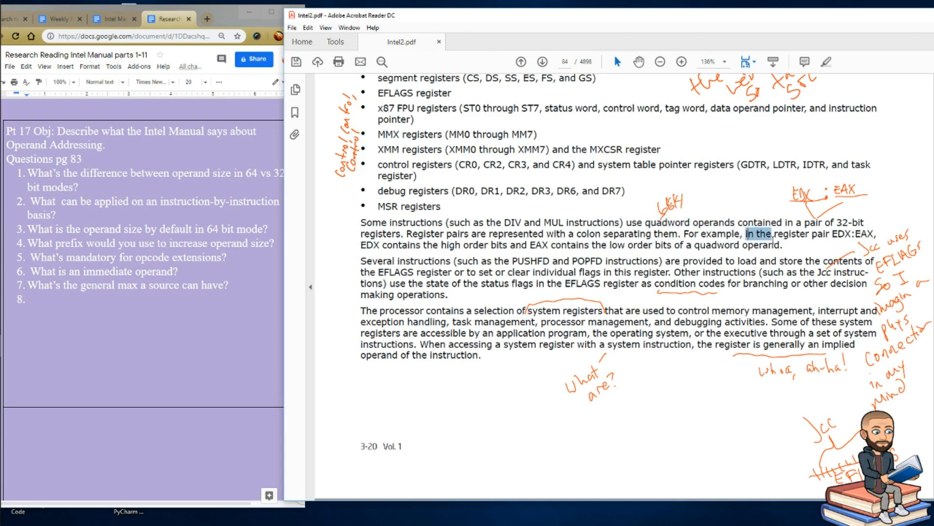
left_click_drag(745, 234, 784, 245)
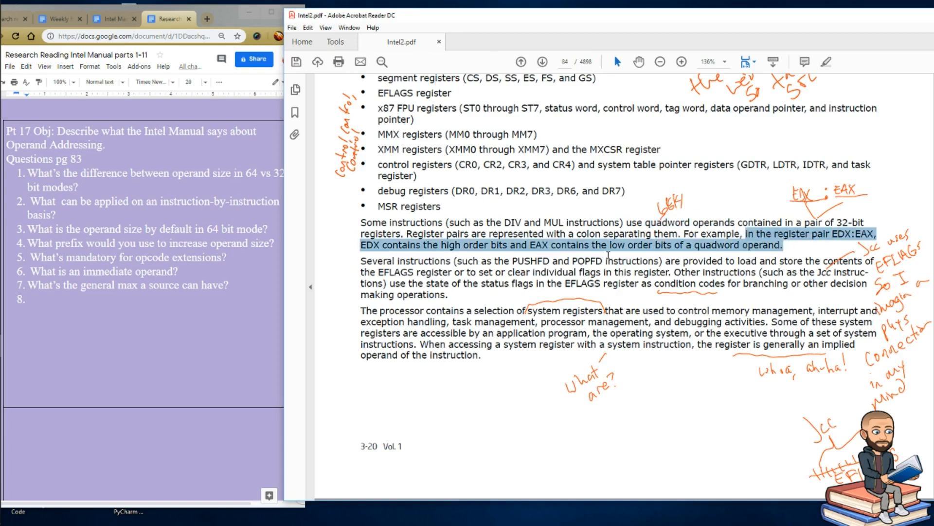
scroll("down", 3)
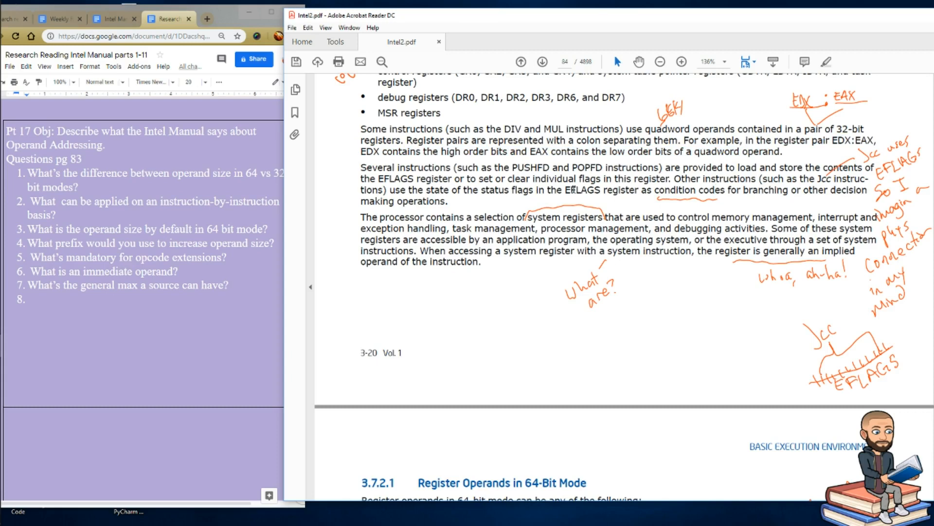
scroll("down", 3)
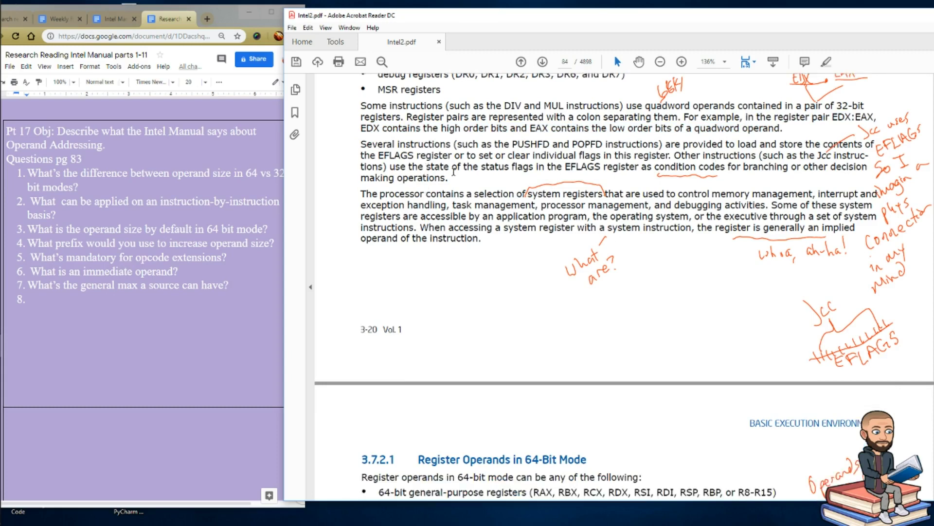
mouse_move(630, 173)
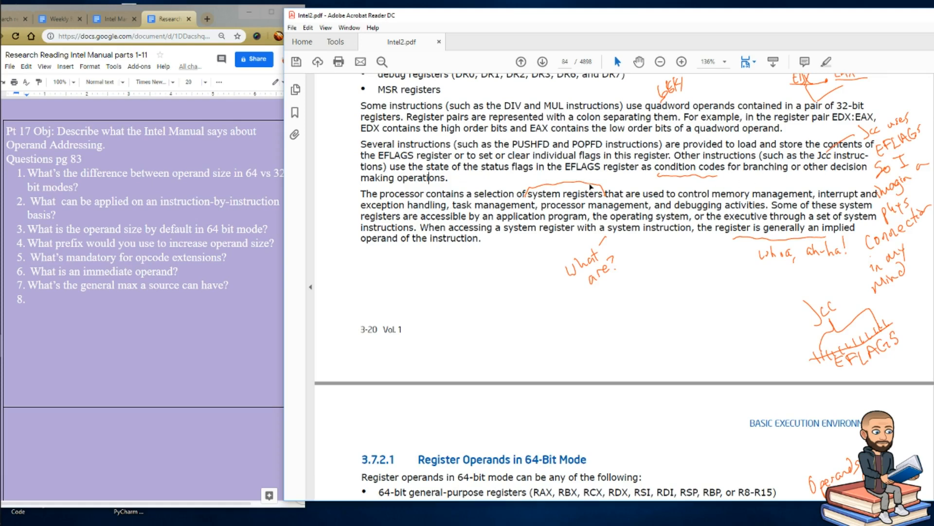
scroll("down", 3)
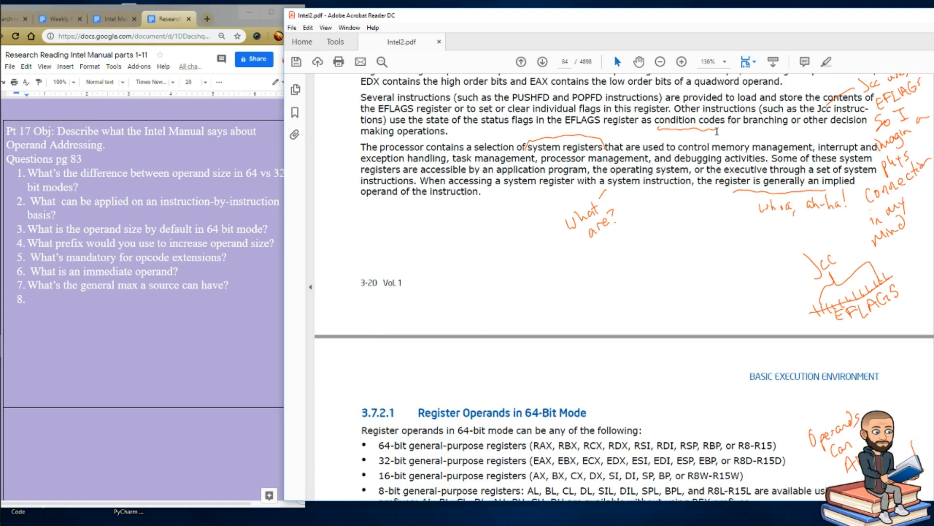
scroll("down", 3)
type(" What is")
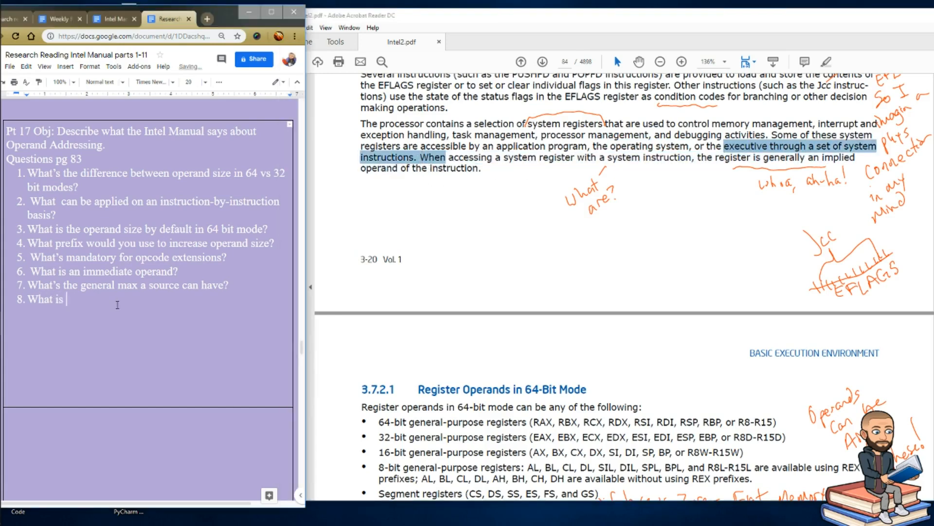
Write question 8, "What is an example of a system instruction?", highlighting the system-register sentence.
type("an example of a system instruction?")
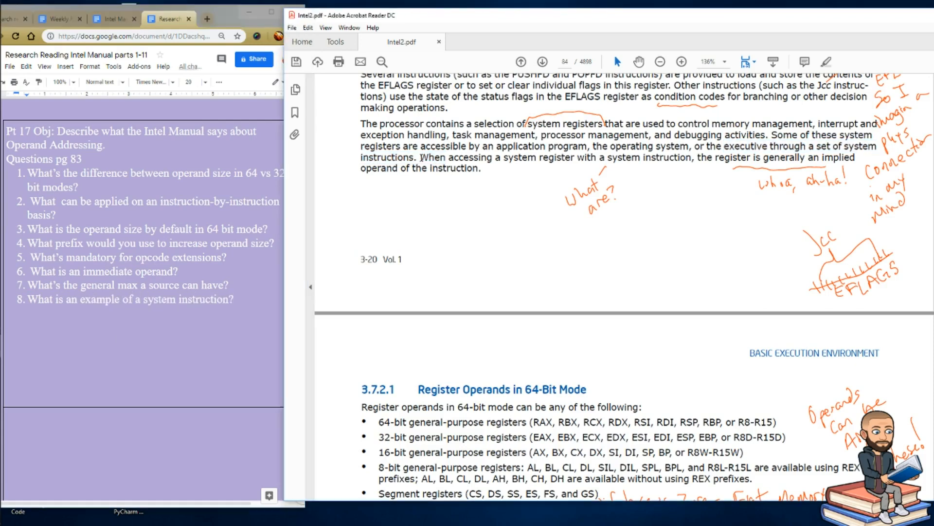
left_click_drag(422, 156, 691, 157)
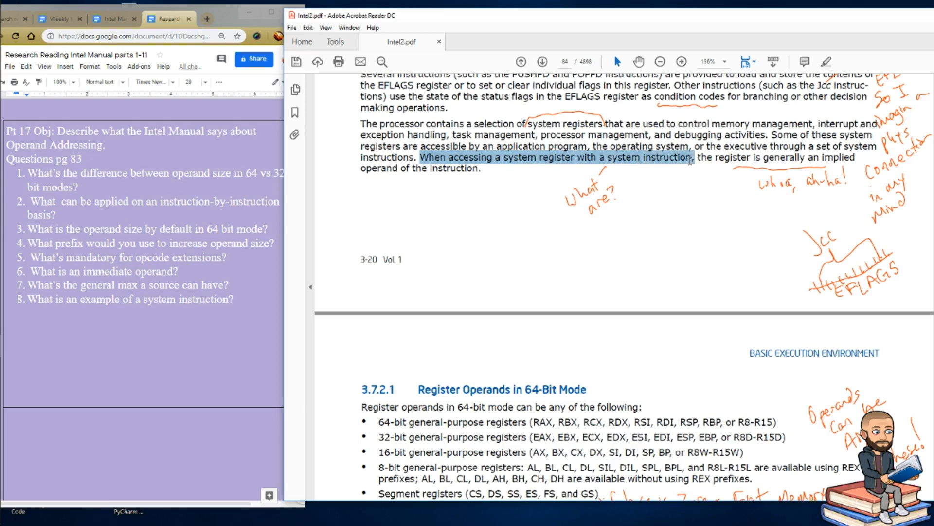
left_click_drag(688, 158, 856, 158)
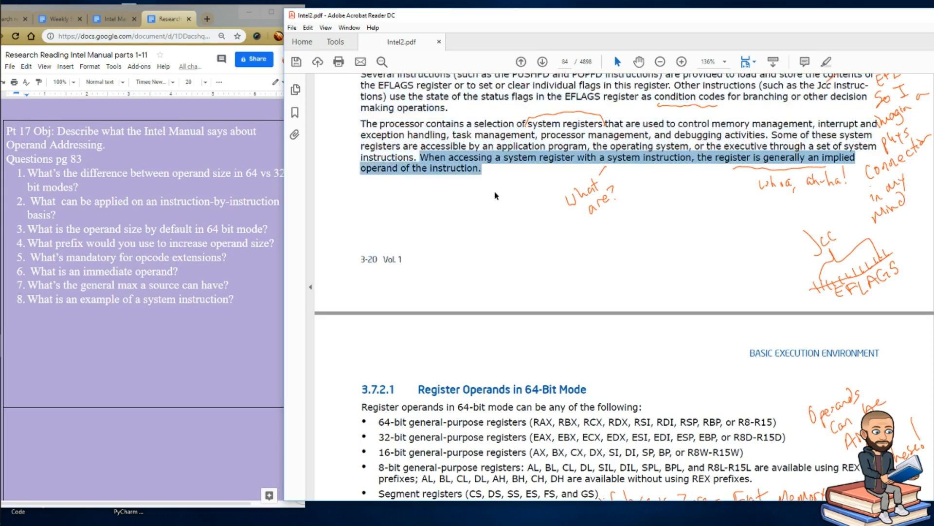
mouse_move(854, 287)
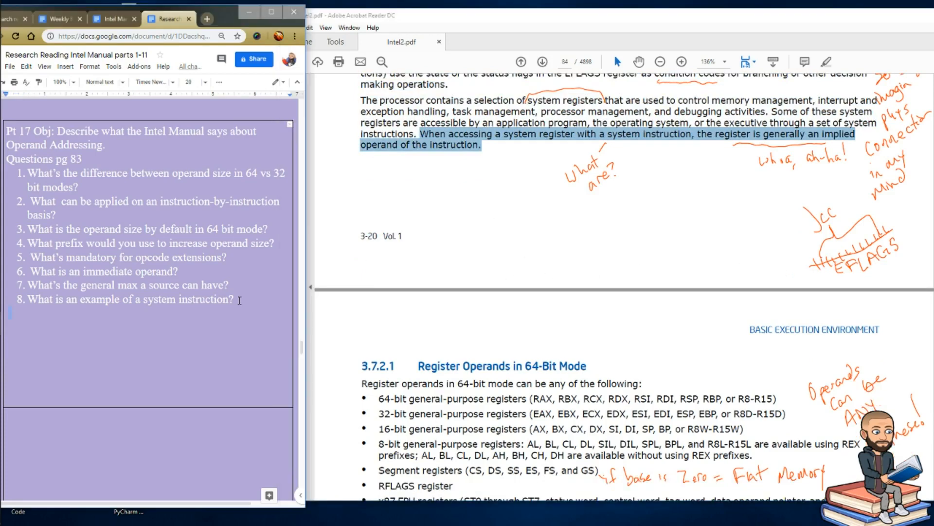
Add question 9: "What instruction uses the contents of EFLAGS?".
type("What instruction uses the contents of EFLAGS?")
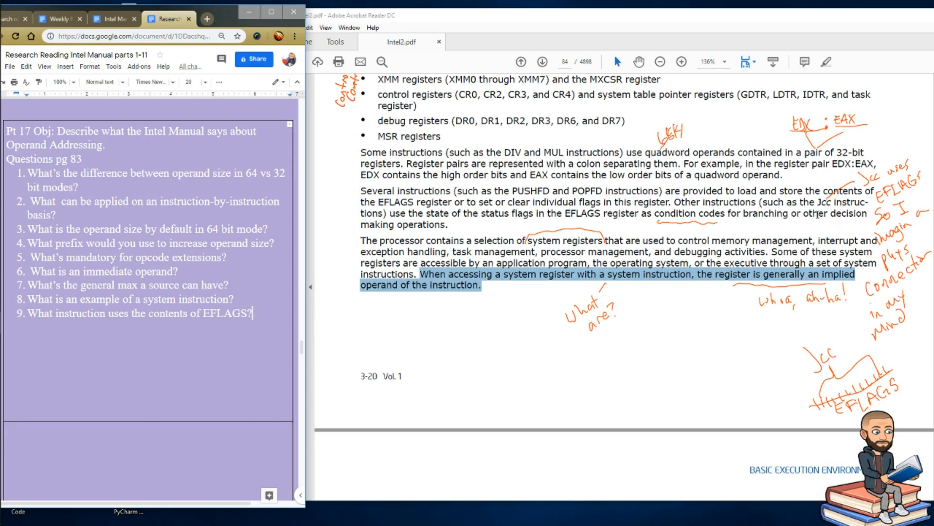
mouse_move(839, 216)
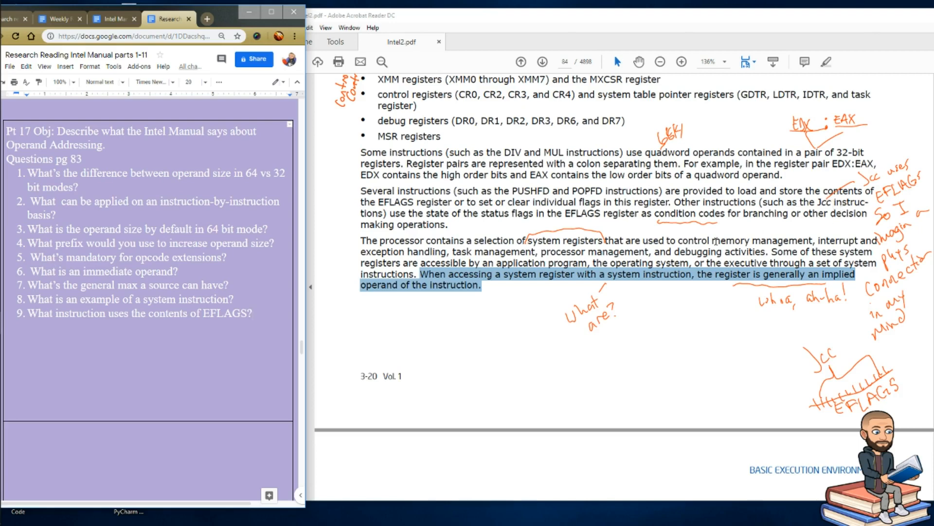
mouse_move(746, 324)
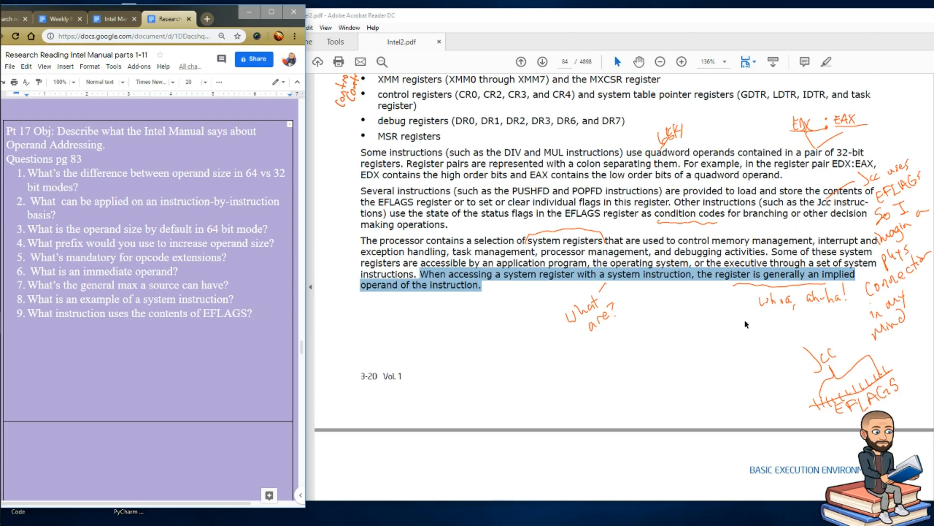
mouse_move(725, 329)
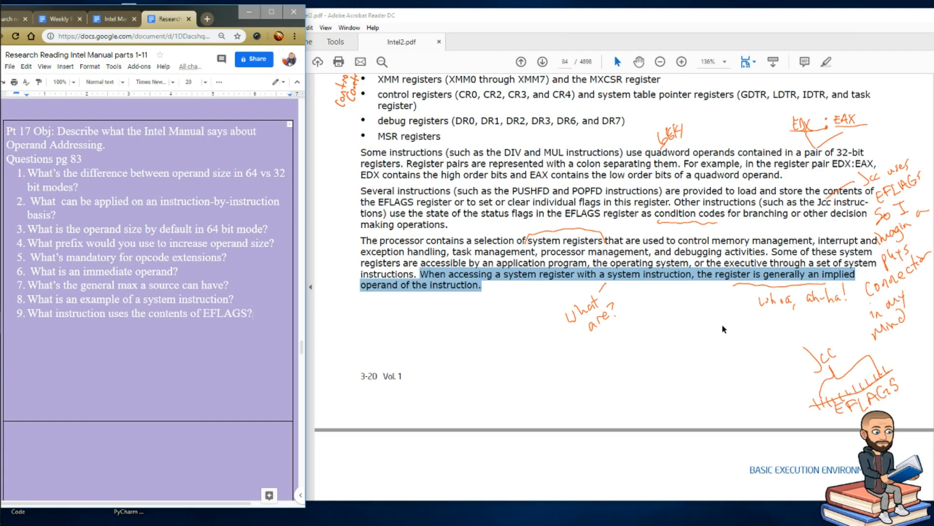
scroll("down", 3)
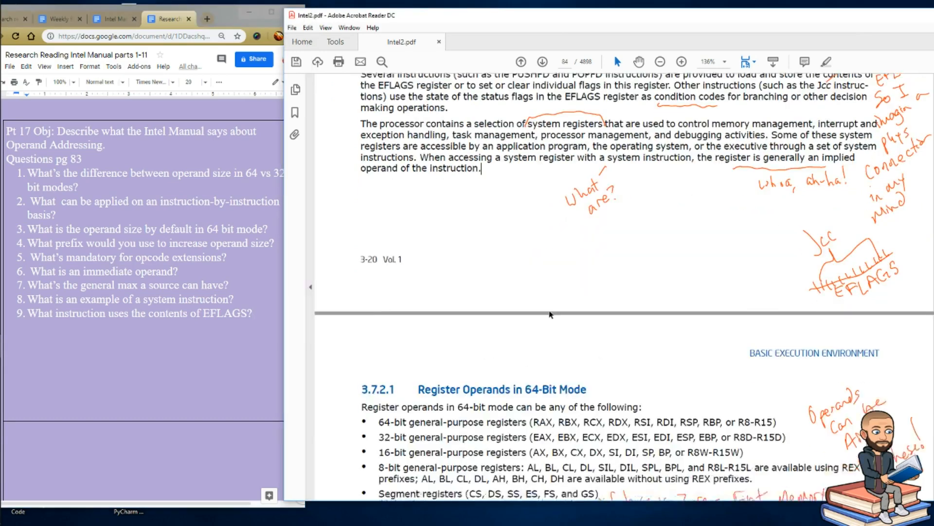
scroll("down", 3)
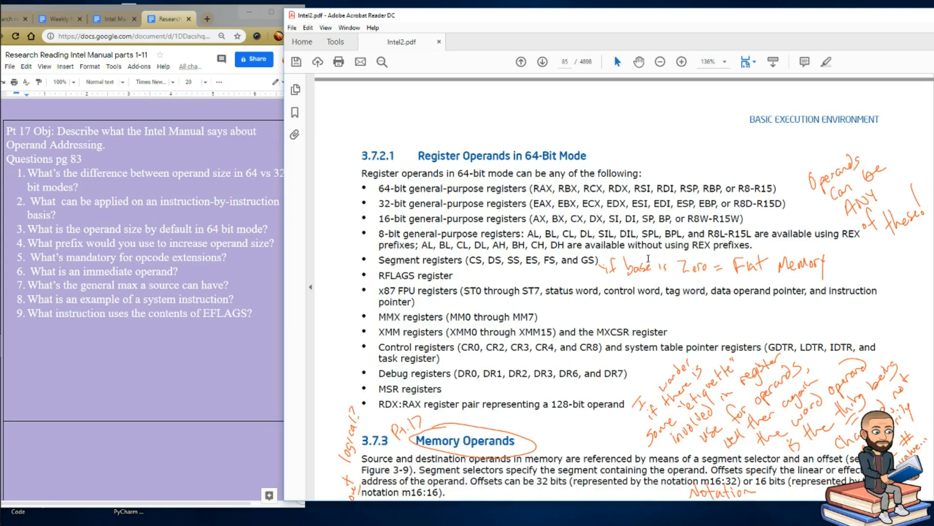
scroll("down", 3)
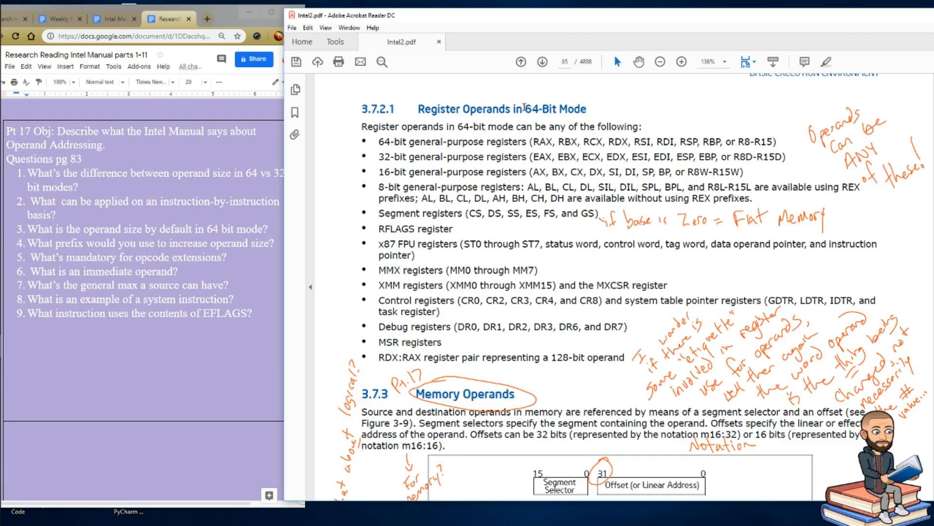
left_click_drag(524, 108, 593, 125)
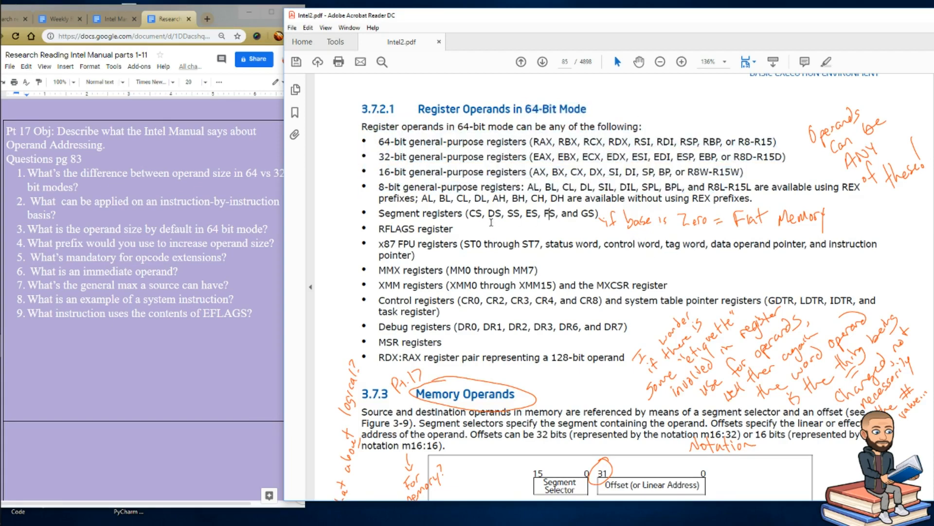
left_click_drag(467, 213, 594, 213)
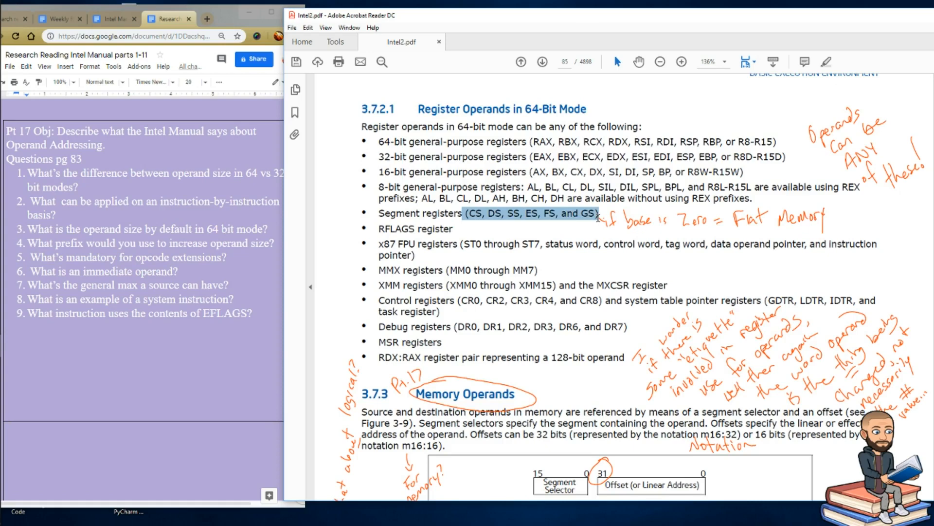
mouse_move(643, 230)
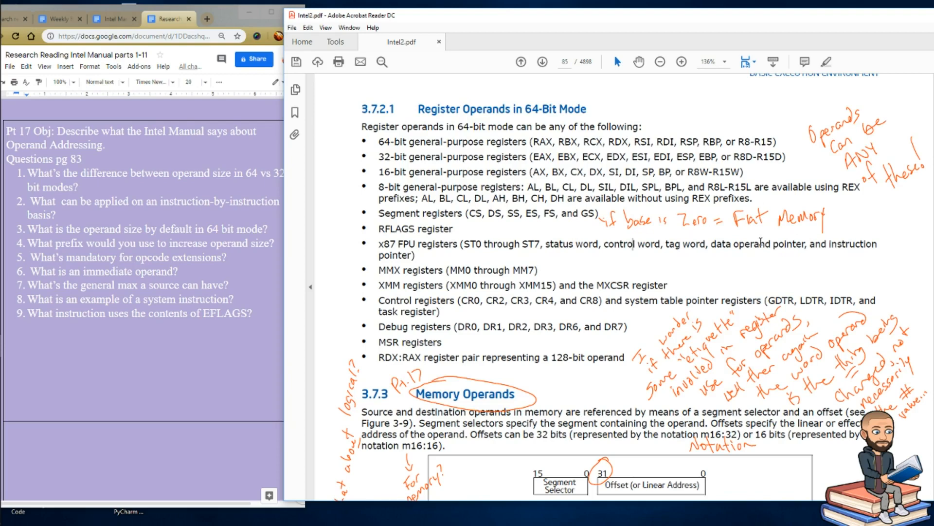
mouse_move(875, 228)
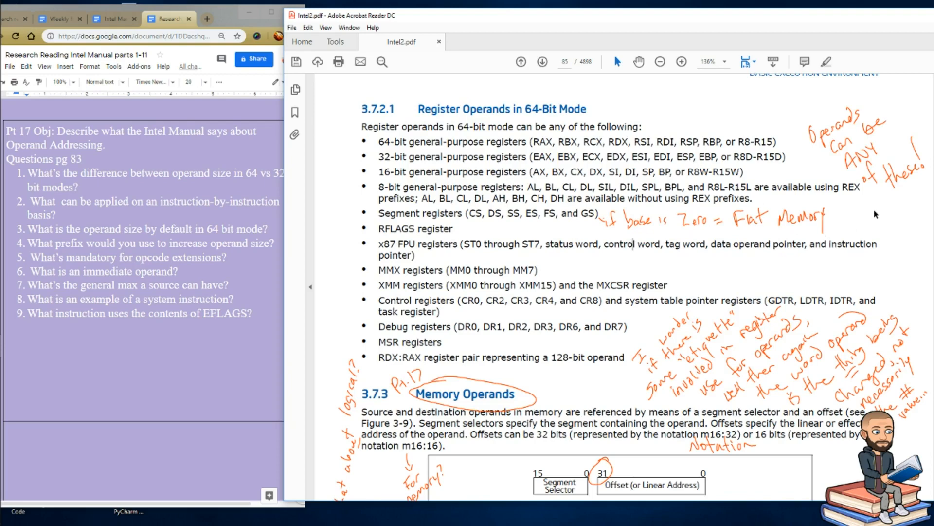
scroll("down", 3)
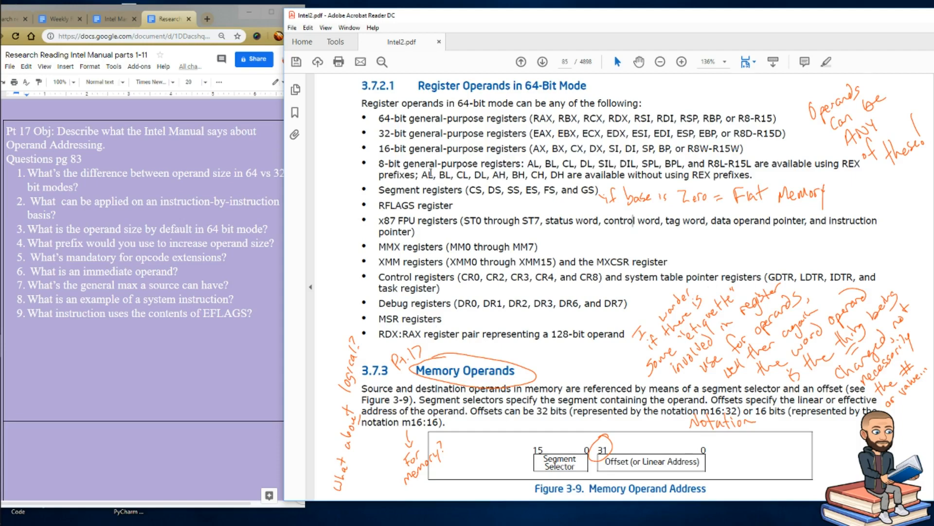
scroll("down", 3)
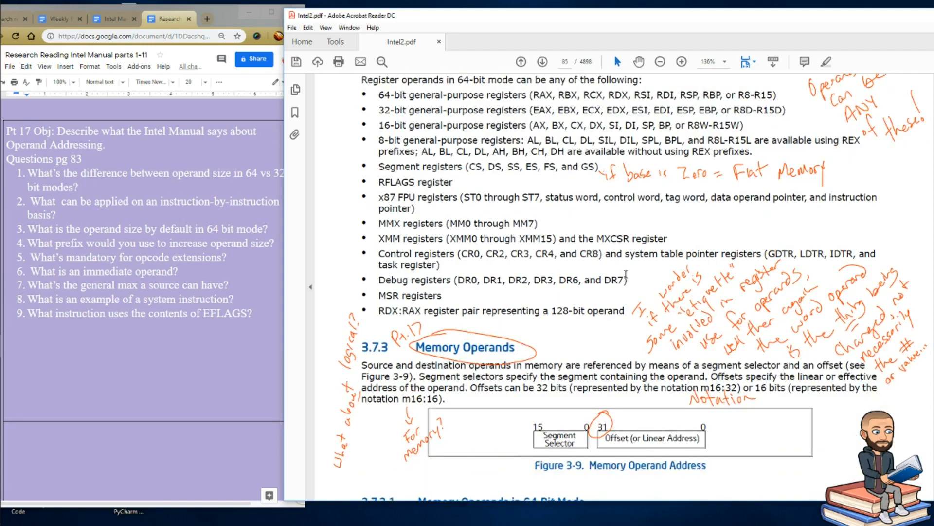
mouse_move(699, 338)
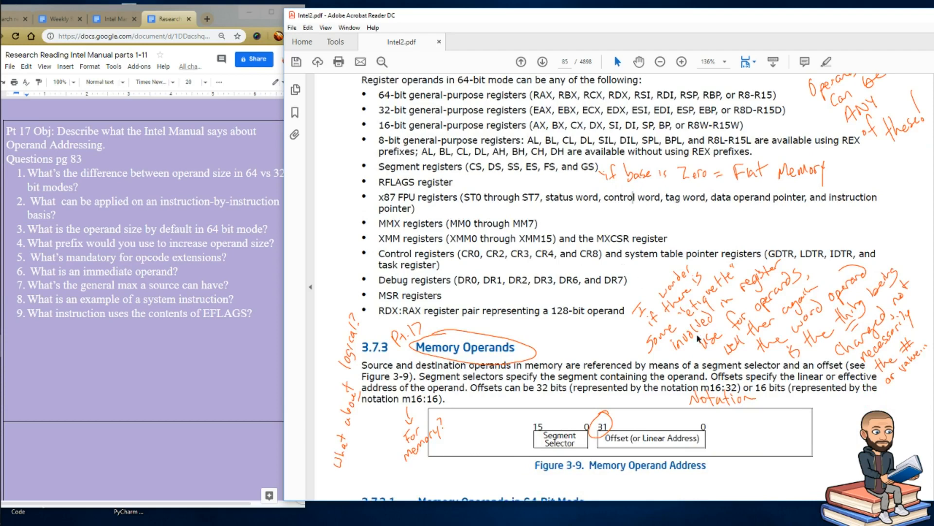
mouse_move(806, 286)
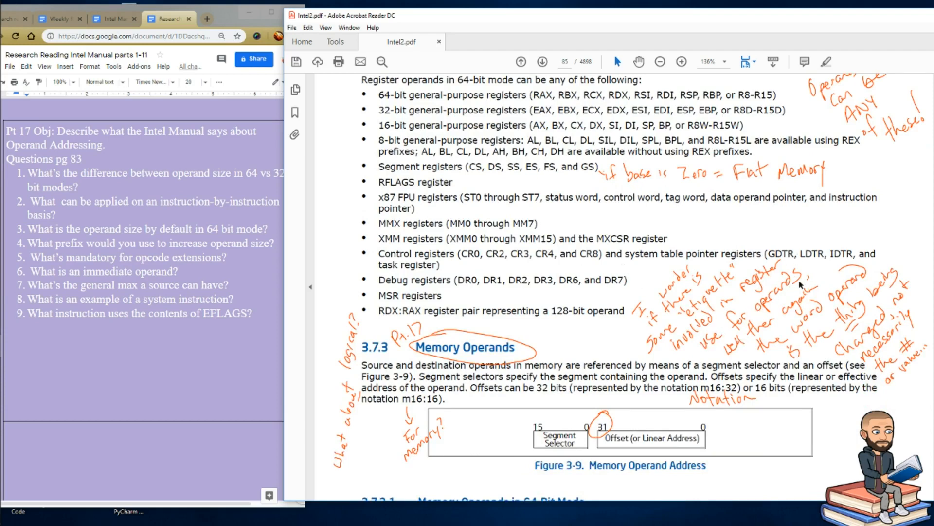
mouse_move(740, 296)
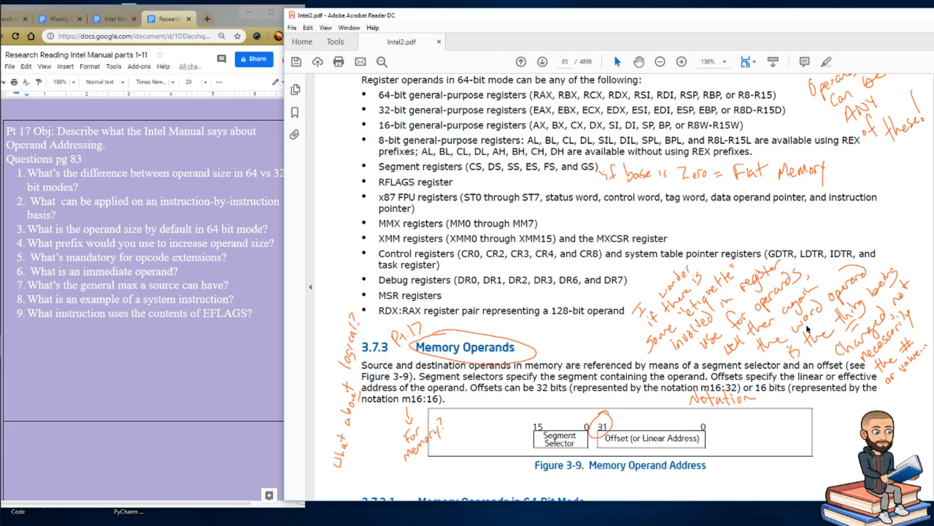
scroll("down", 3)
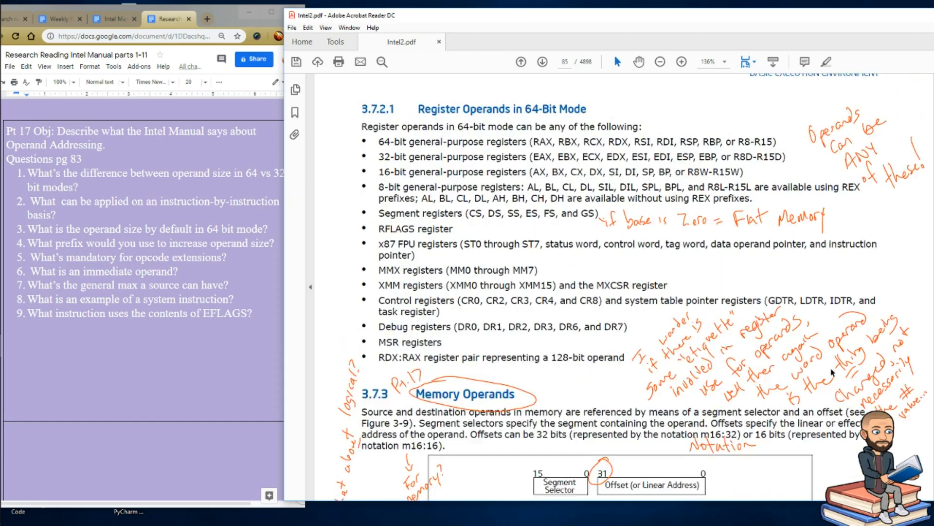
mouse_move(624, 380)
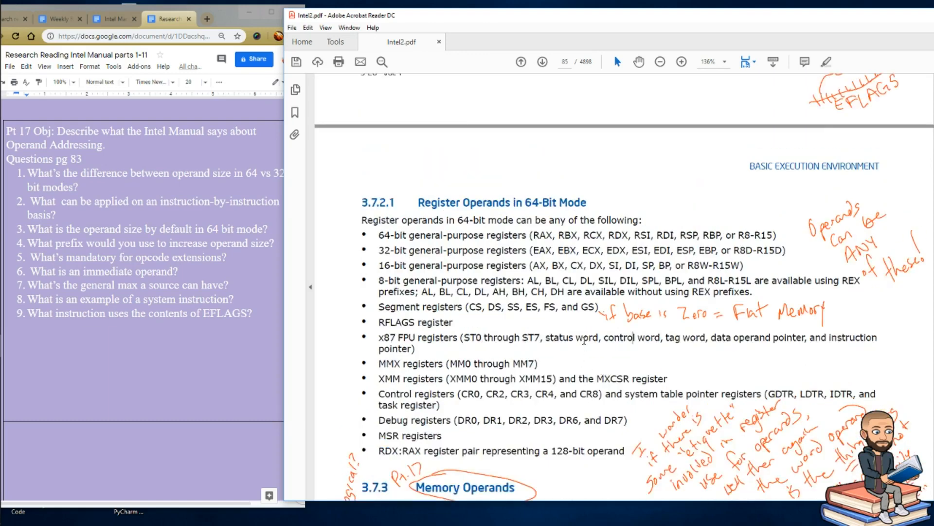
Scroll the Intel manual down to sections 3.7.3 and 3.7.3.1 on 64-bit memory operands.
scroll("down", 3)
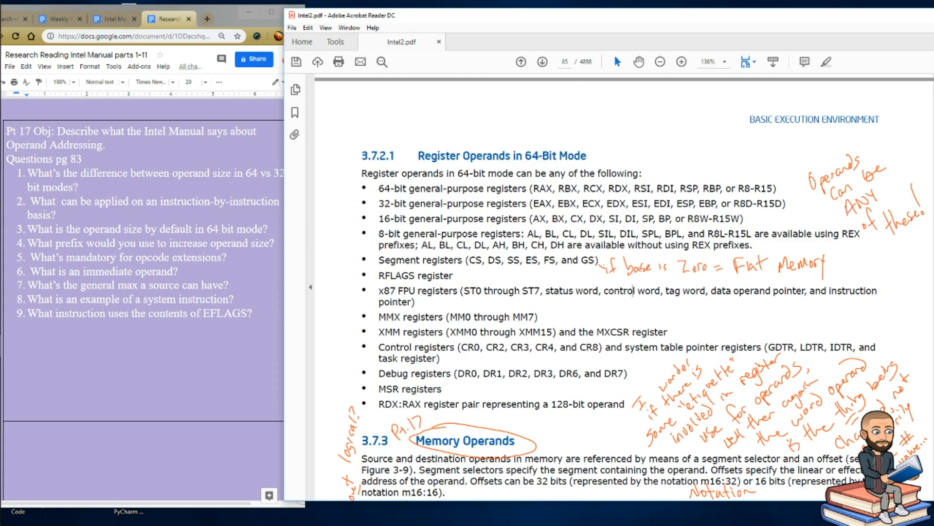
mouse_move(829, 389)
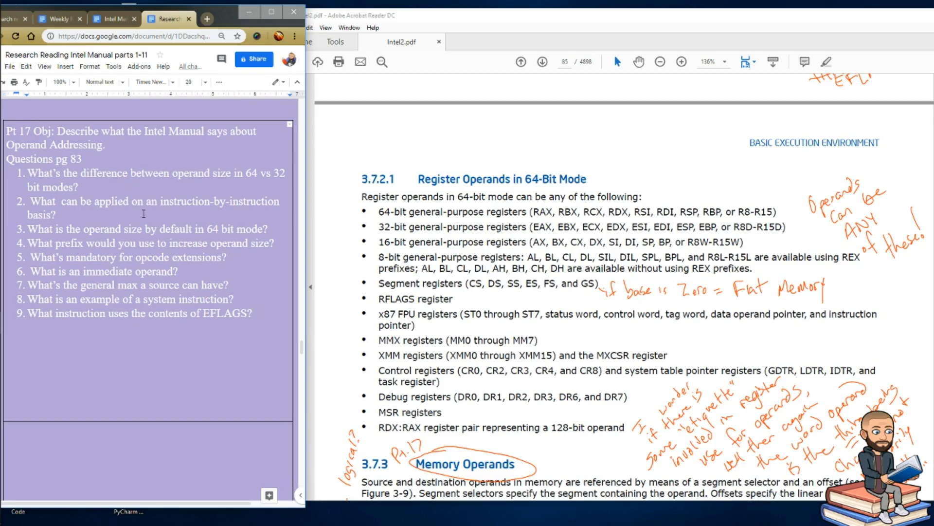
scroll("down", 3)
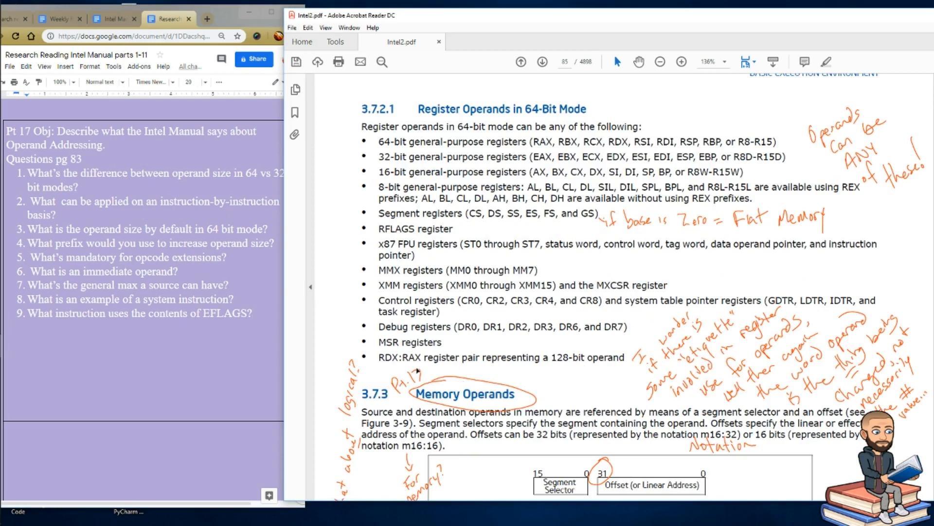
scroll("down", 3)
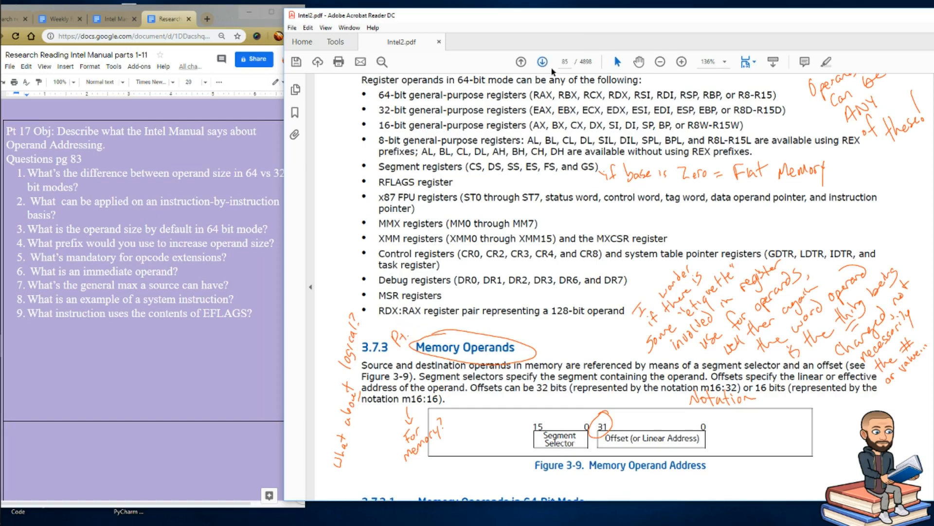
scroll("down", 3)
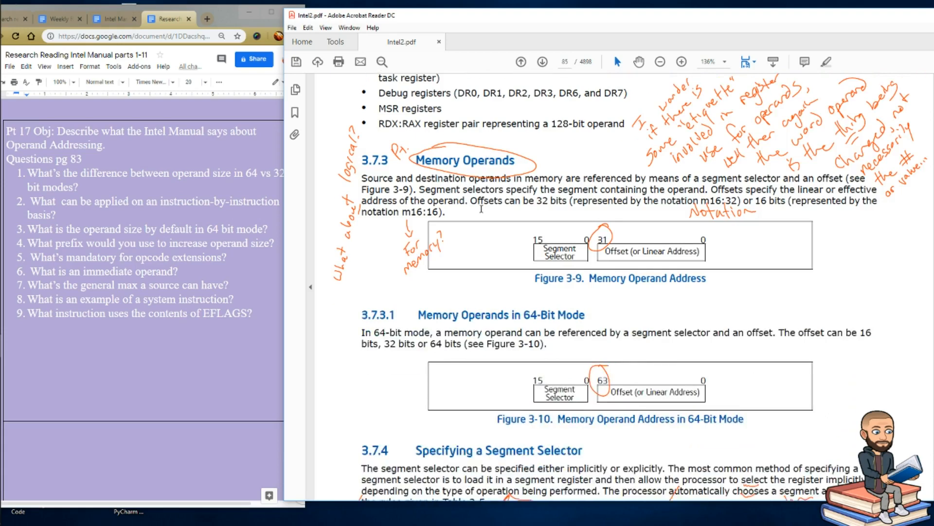